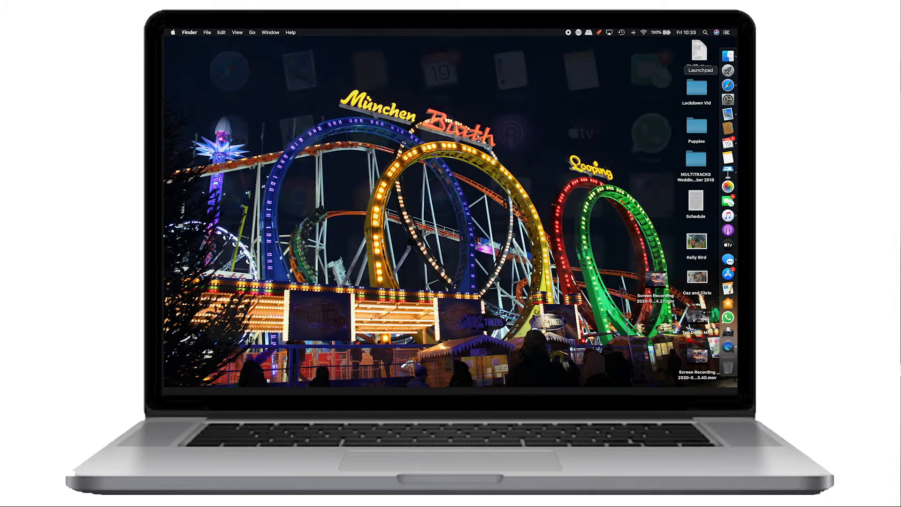
# Launch OBS Studio from the Dock so the QUIZICAL pub quiz collection loads.
pyautogui.click(727, 348)
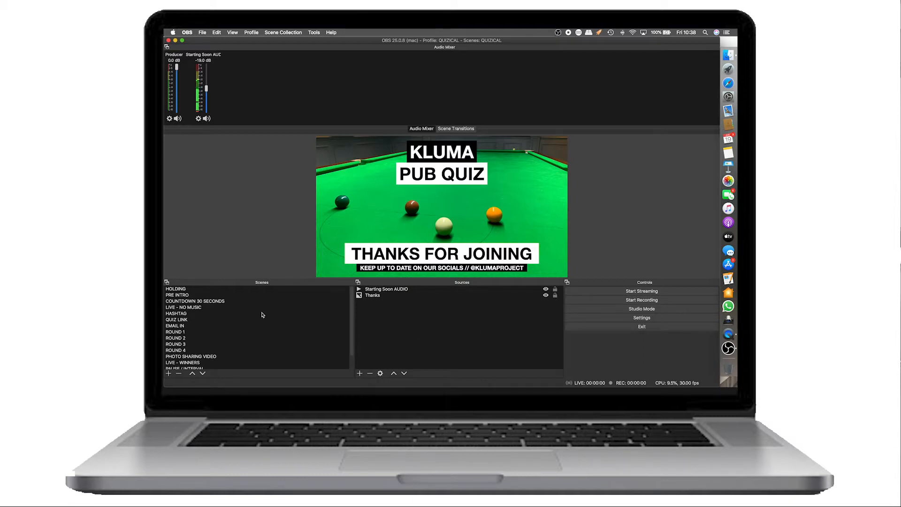
# Make LIVE - NO MUSIC the active scene, showing the camera under the Kluma overlay.
pyautogui.click(183, 307)
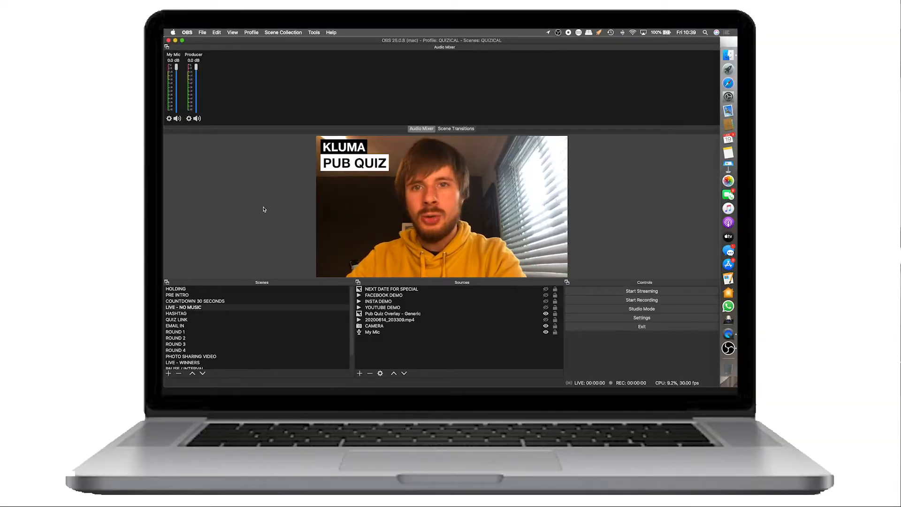
pyautogui.click(232, 32)
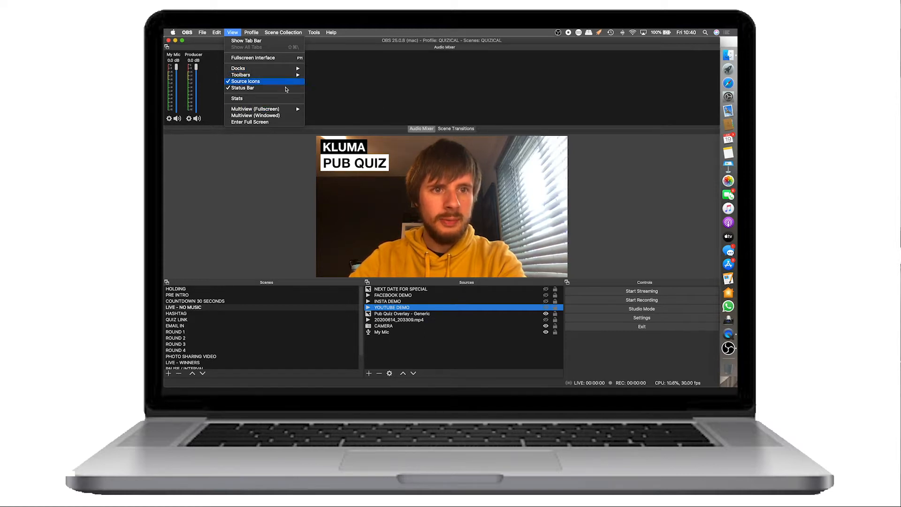
pyautogui.click(176, 288)
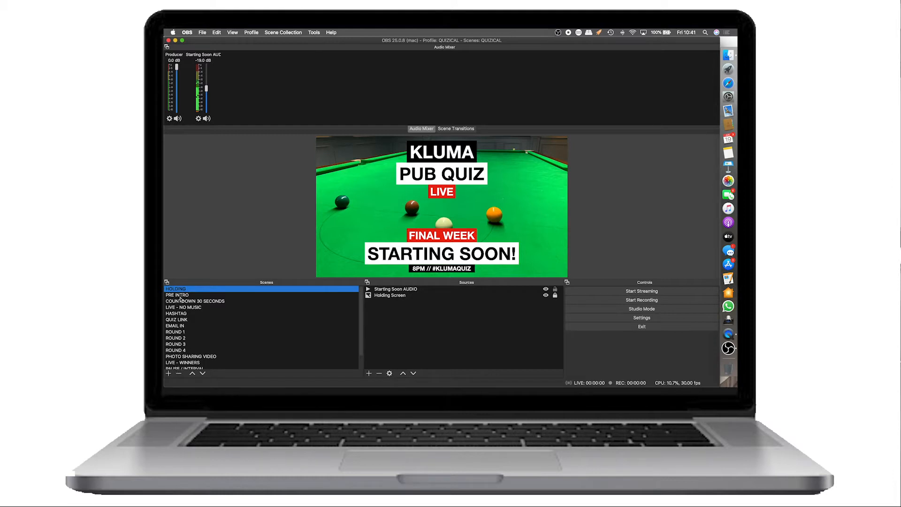
pyautogui.scroll(-3)
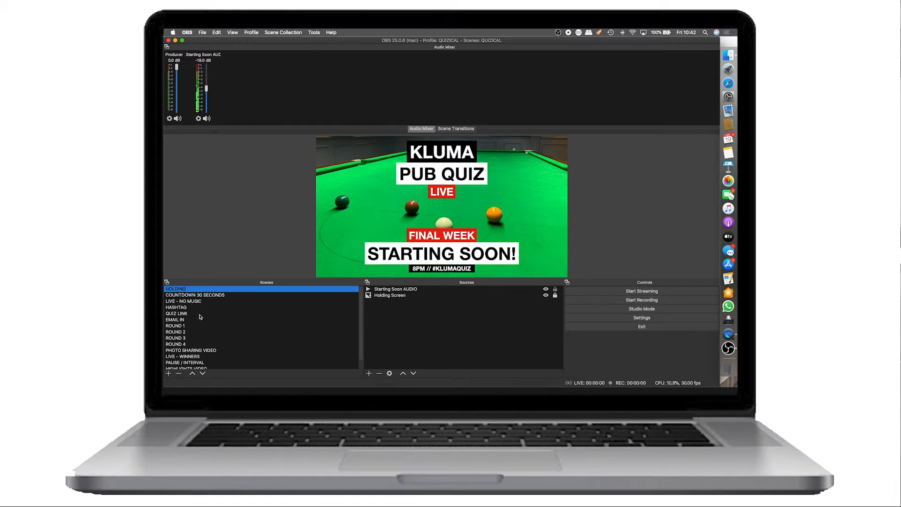
pyautogui.moveTo(257, 217)
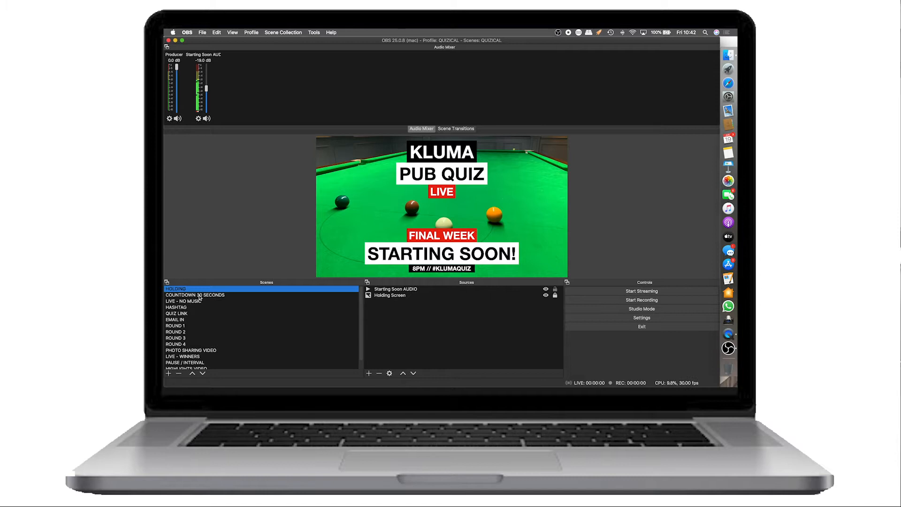
pyautogui.click(174, 326)
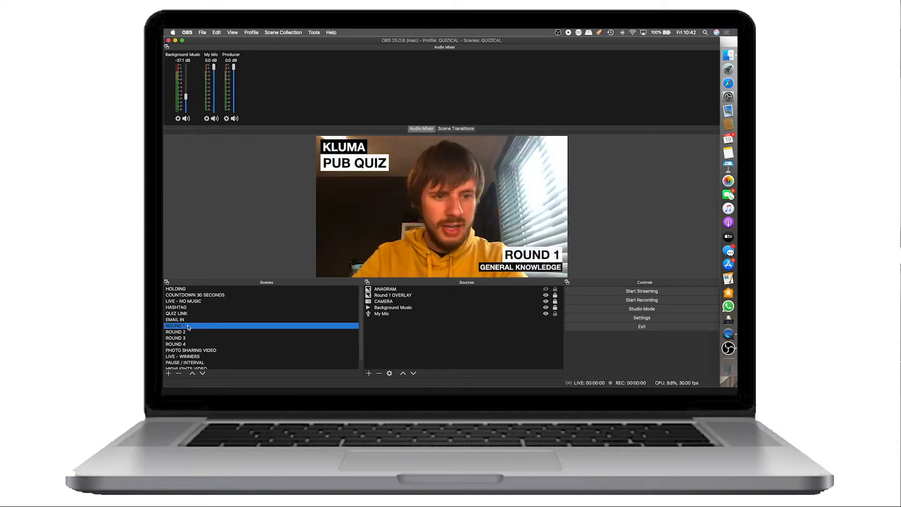
pyautogui.click(175, 344)
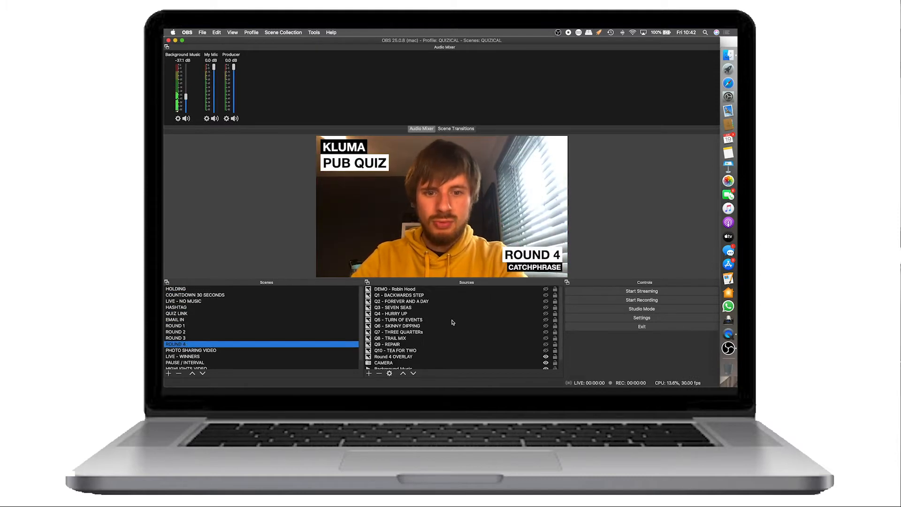
pyautogui.click(176, 288)
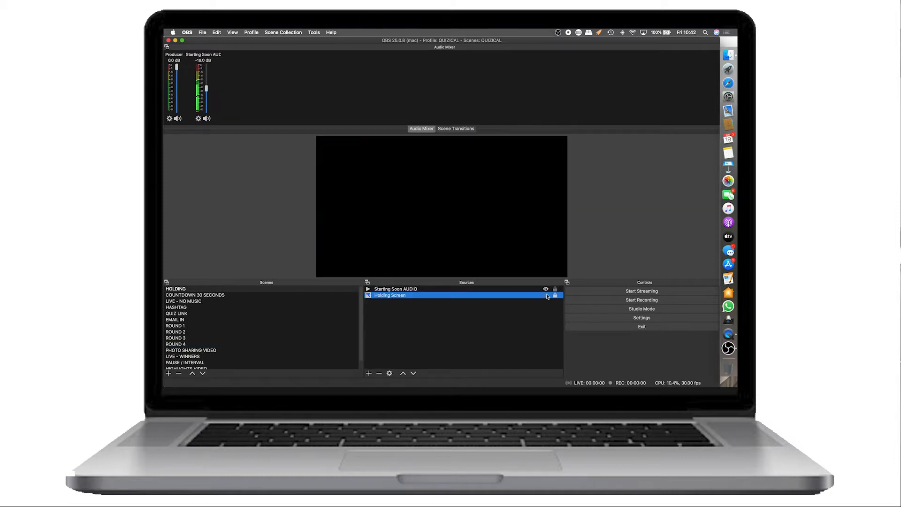
pyautogui.click(545, 295)
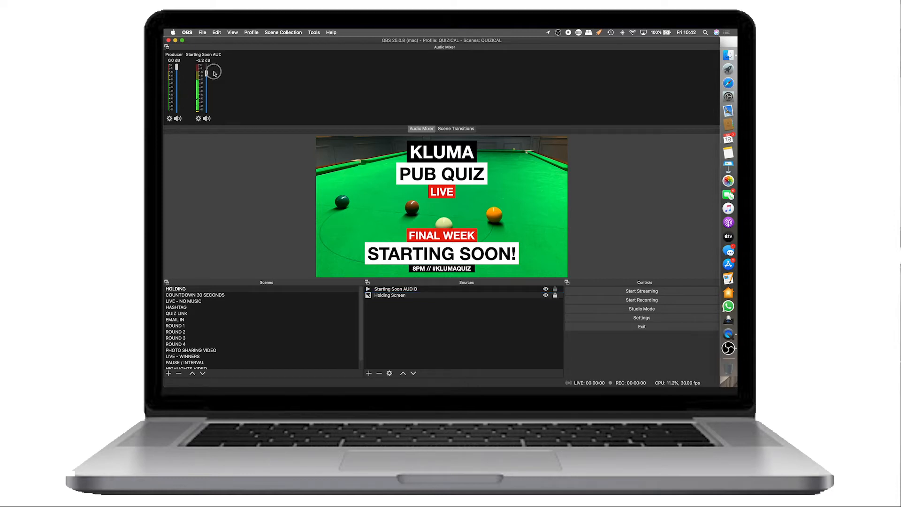
pyautogui.click(395, 290)
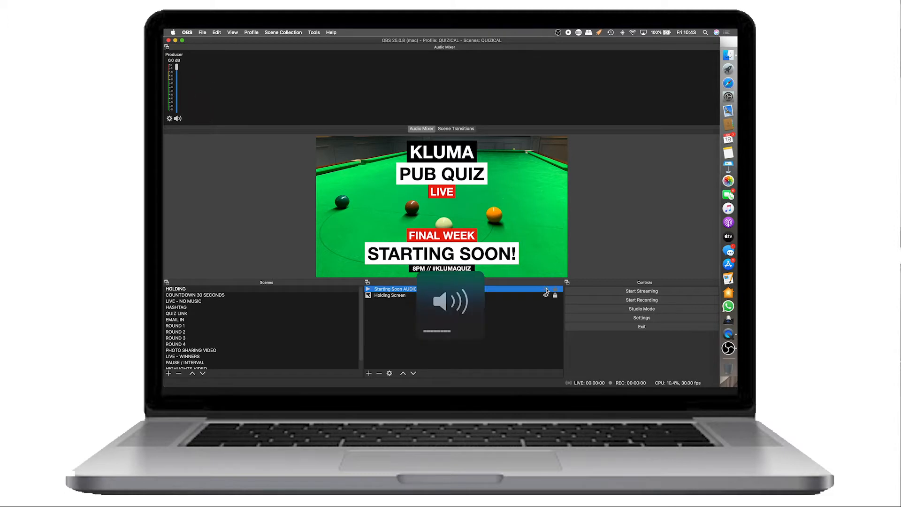
pyautogui.click(545, 293)
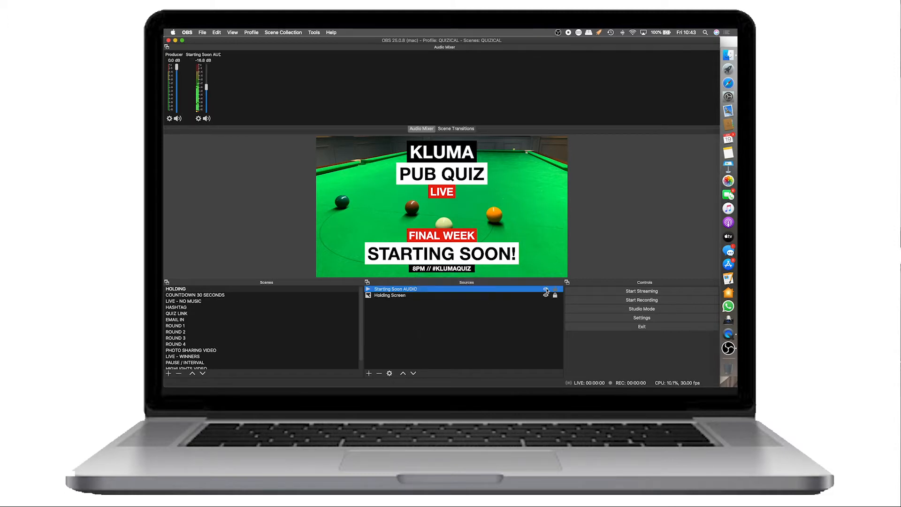
pyautogui.click(196, 293)
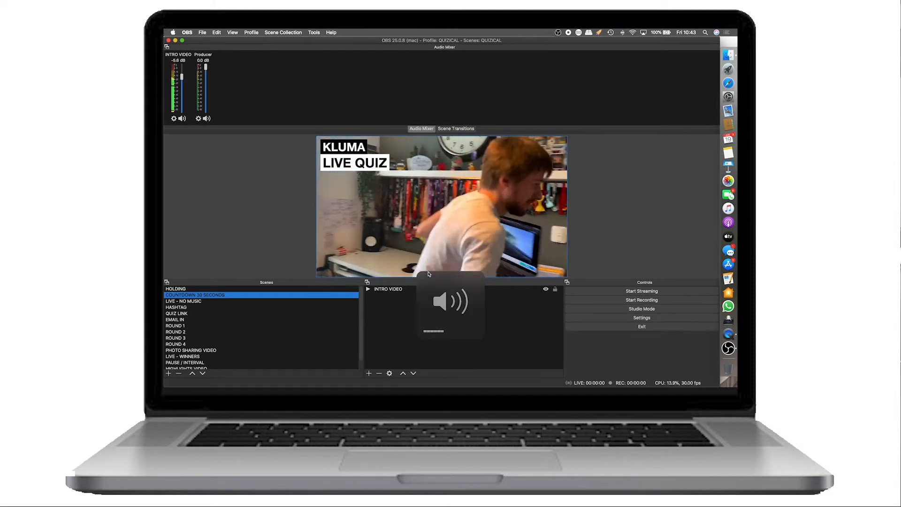
pyautogui.click(389, 289)
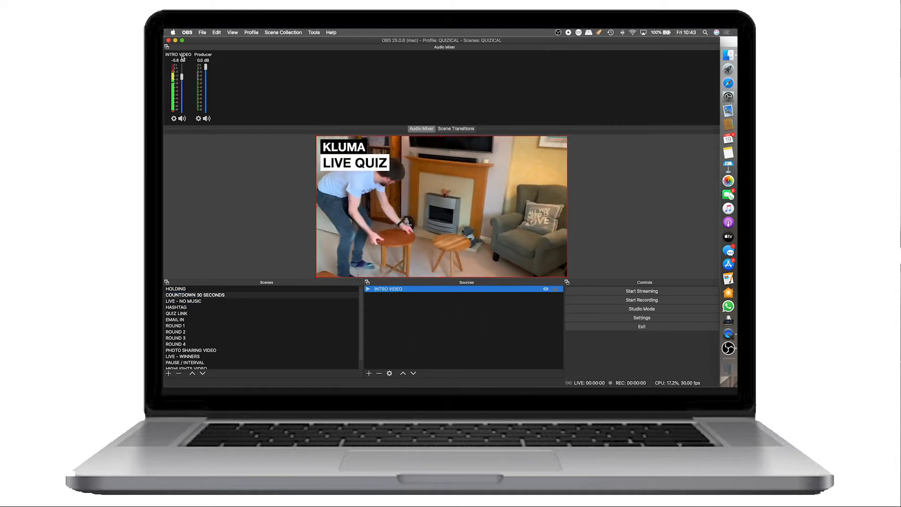
pyautogui.click(183, 301)
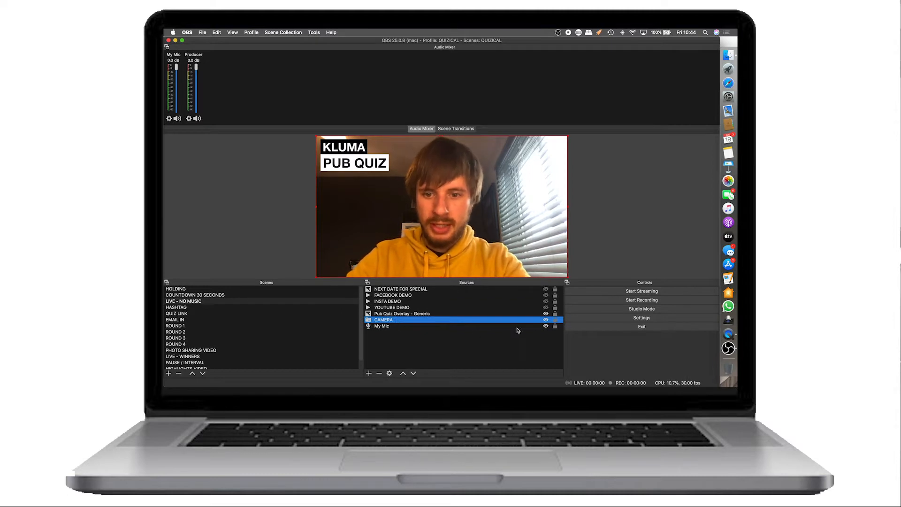
pyautogui.moveTo(392, 343)
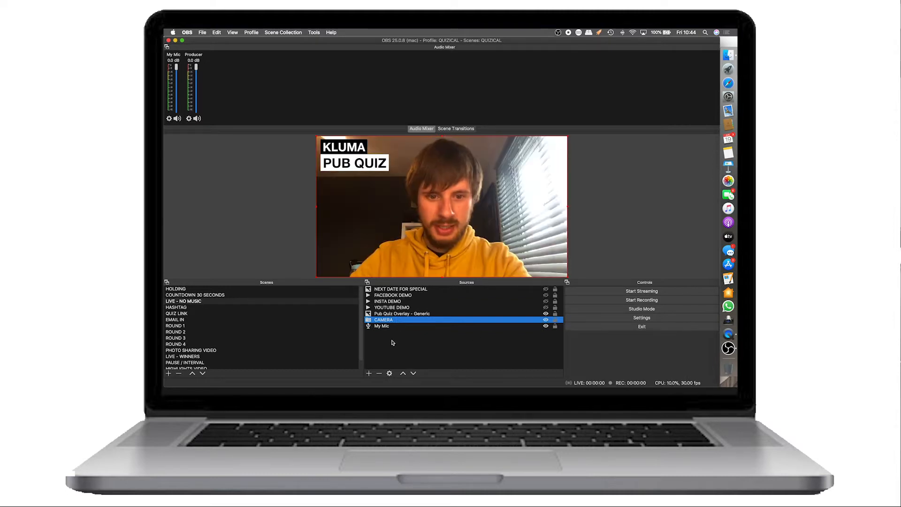
# Give the CAMERA source the 1280x720 preset in its properties and confirm.
pyautogui.click(382, 325)
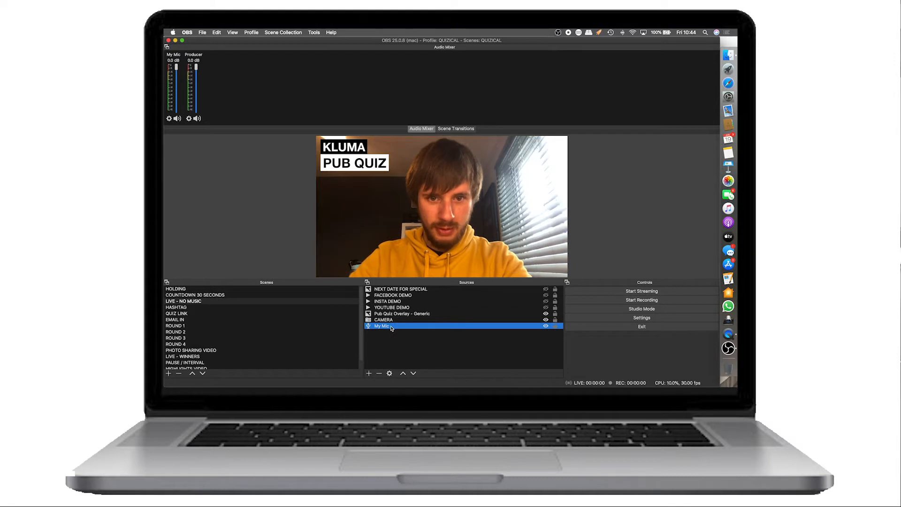
pyautogui.click(382, 319)
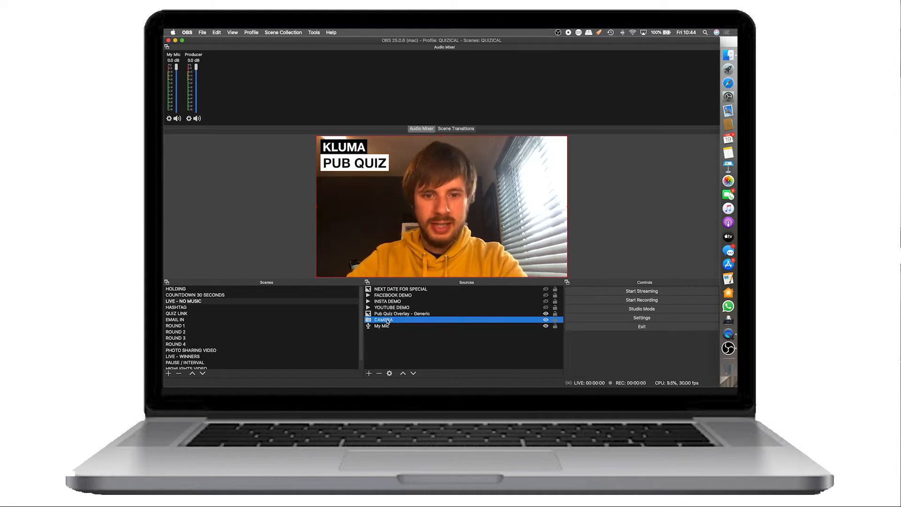
pyautogui.doubleClick(383, 319)
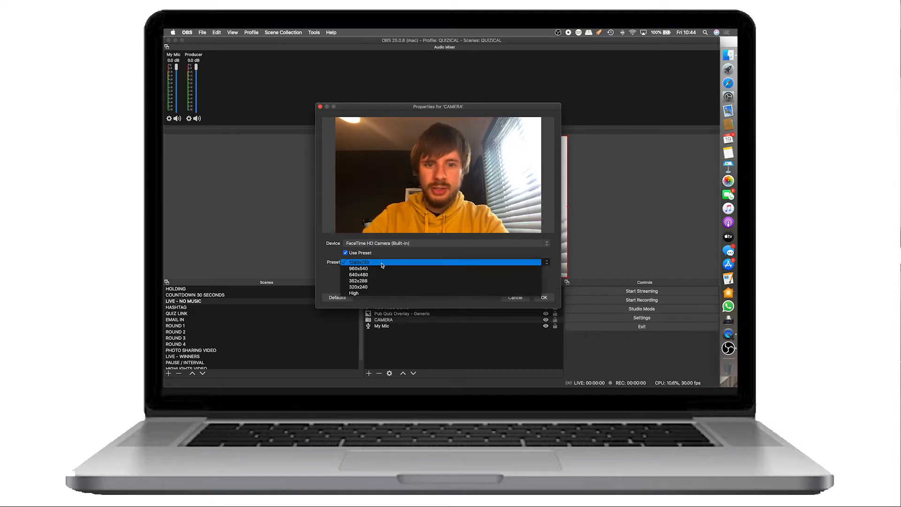
pyautogui.click(359, 262)
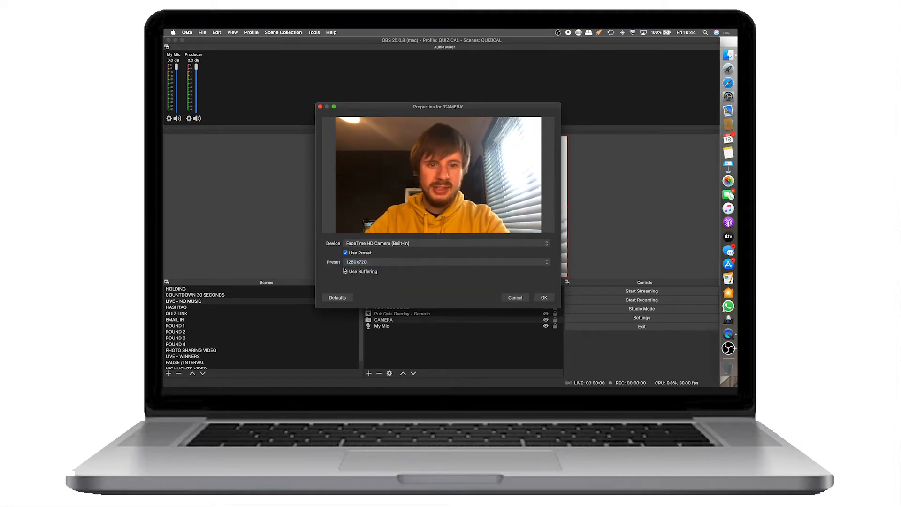
pyautogui.click(543, 298)
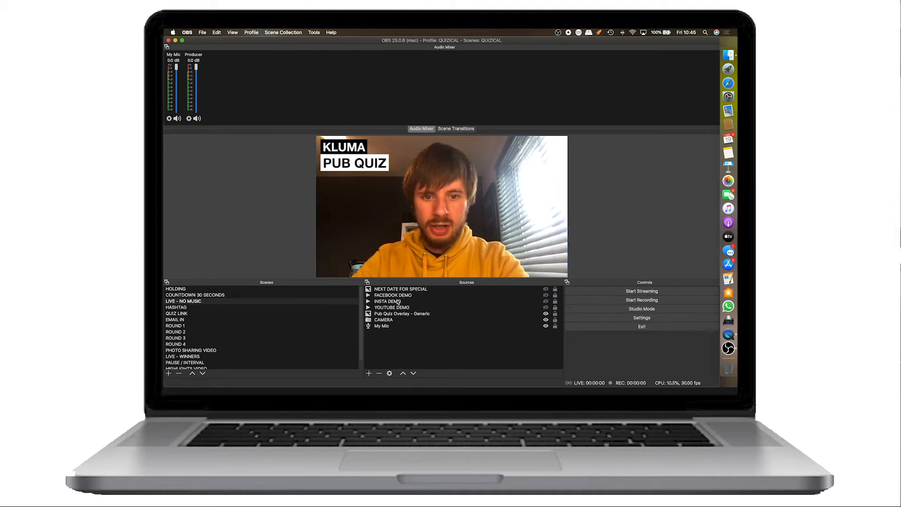
pyautogui.moveTo(401, 338)
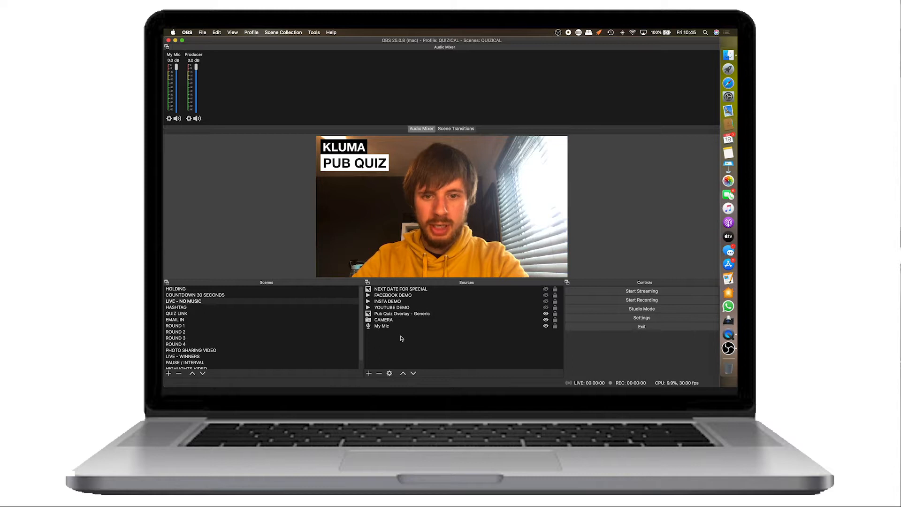
pyautogui.click(402, 313)
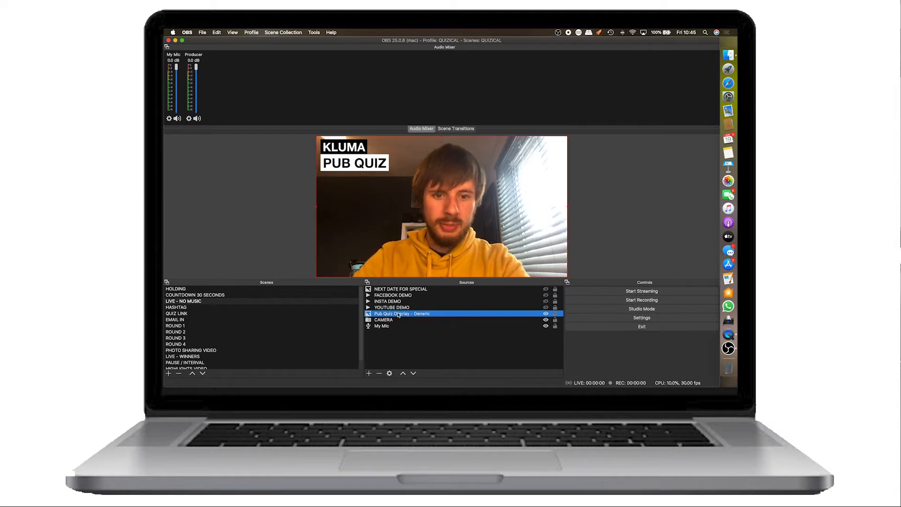
pyautogui.click(396, 323)
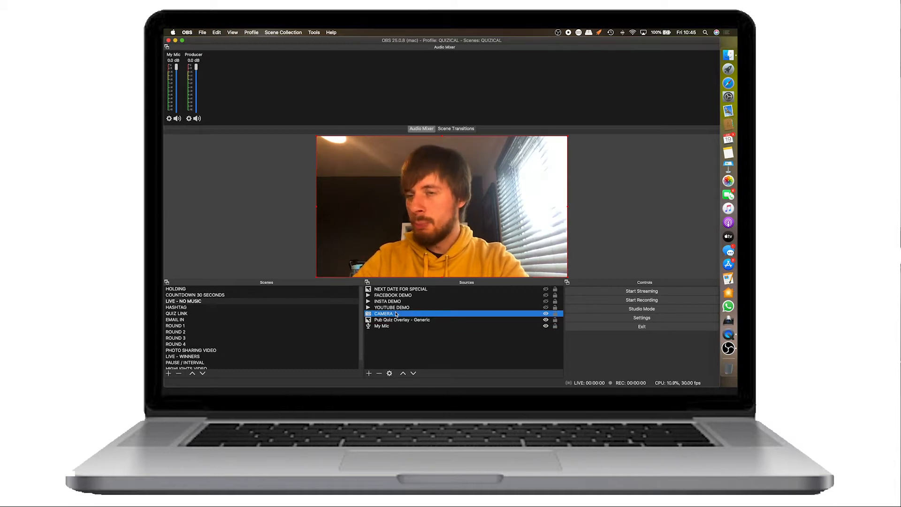
pyautogui.click(401, 320)
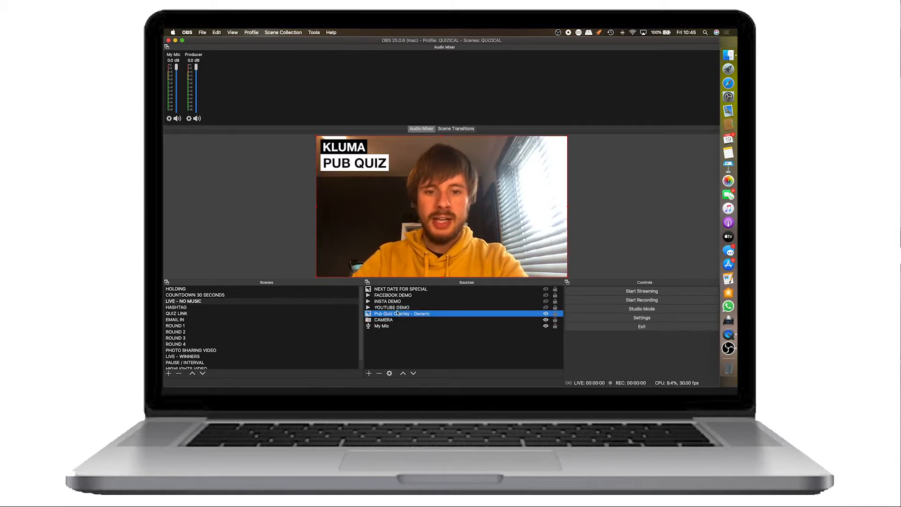
pyautogui.click(420, 313)
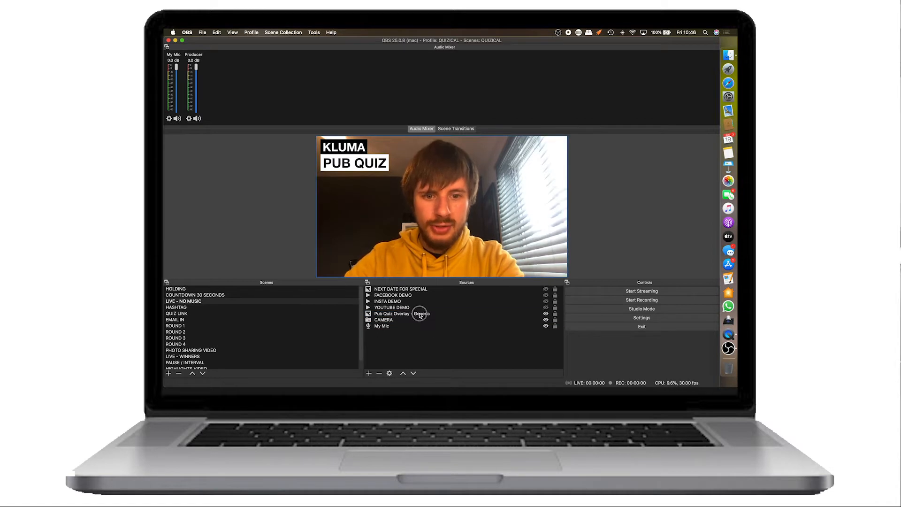
pyautogui.click(402, 313)
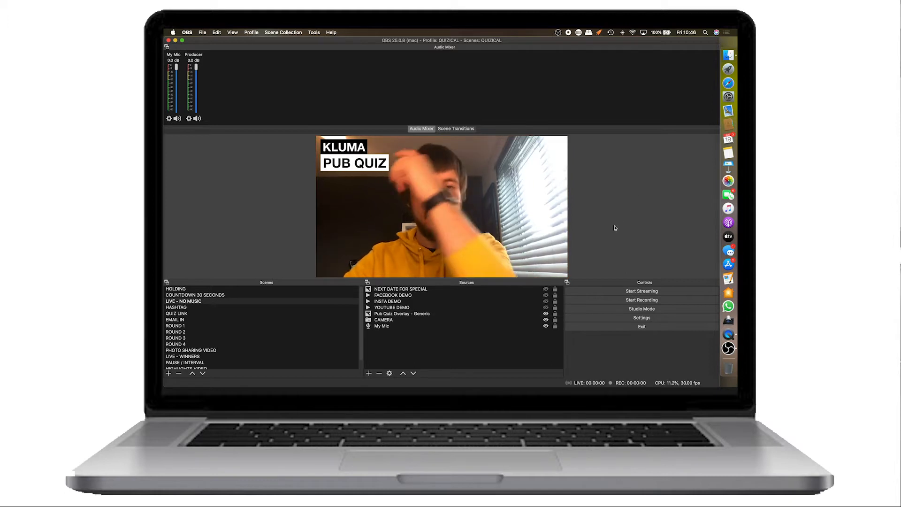
pyautogui.click(401, 314)
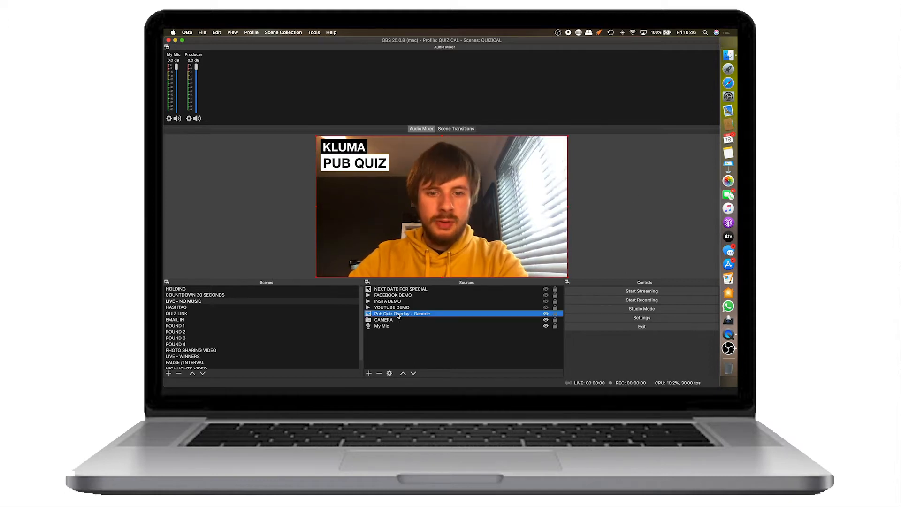
# Show the Pub Quiz Overlay's filters and toggle its Chroma Key to reveal the green.
pyautogui.rightClick(403, 313)
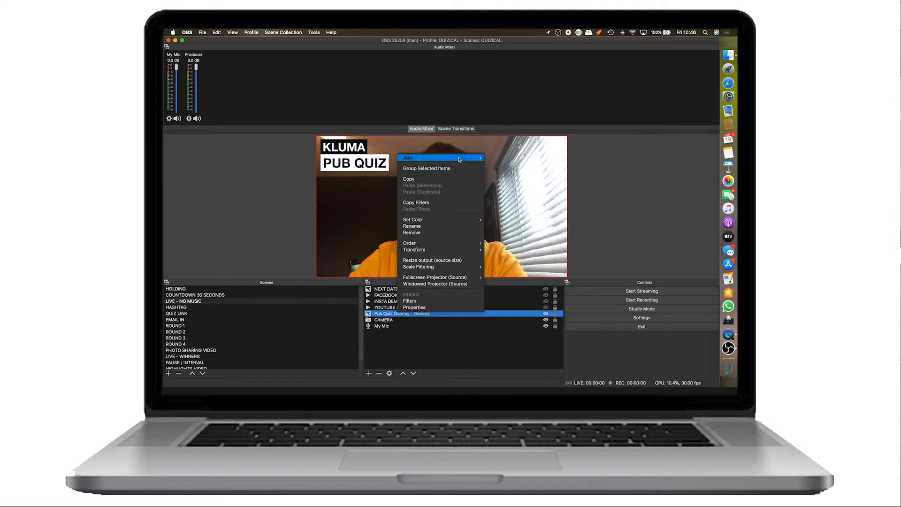
pyautogui.moveTo(414, 303)
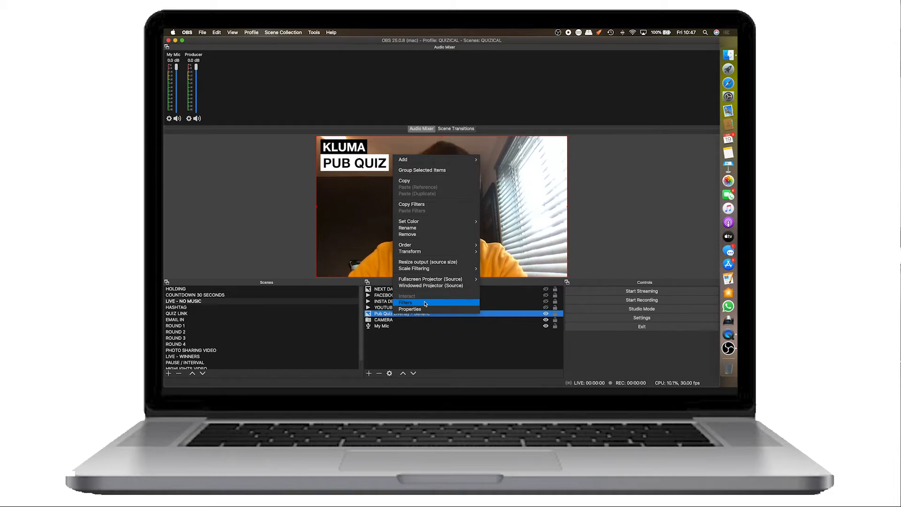
pyautogui.click(405, 303)
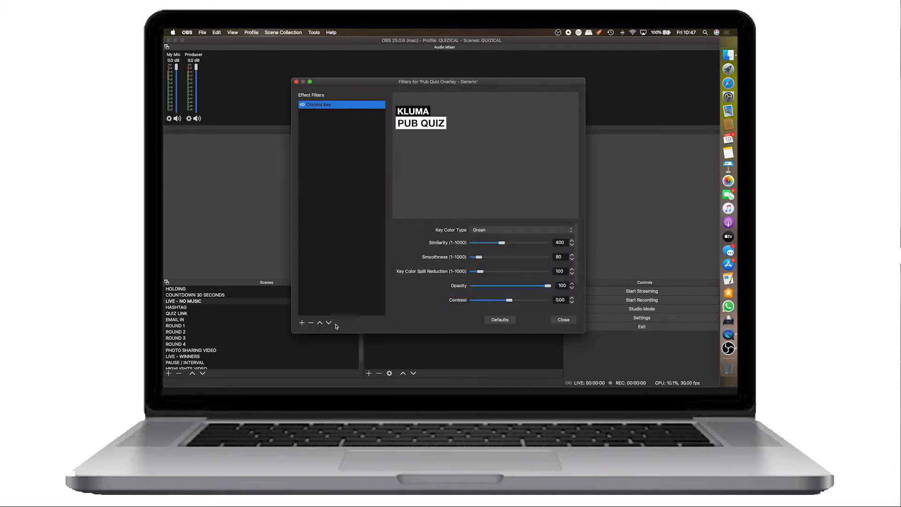
pyautogui.click(301, 107)
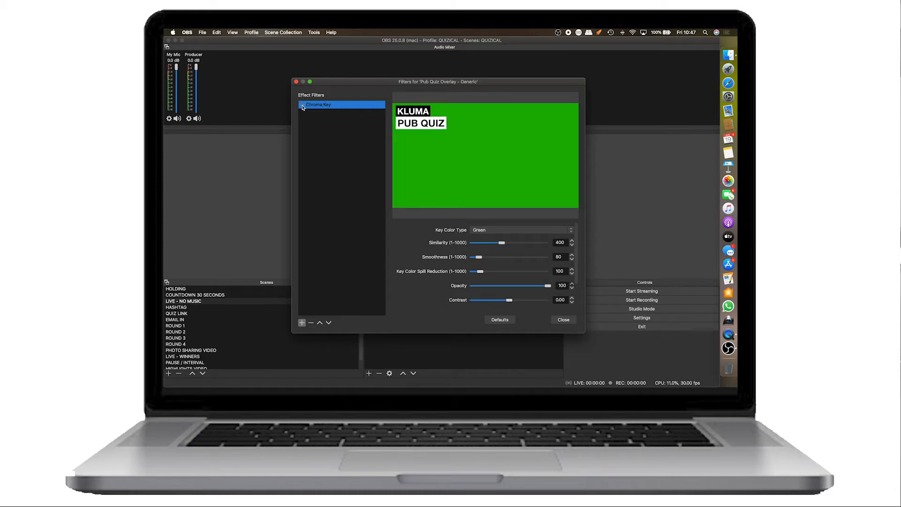
pyautogui.moveTo(466, 139)
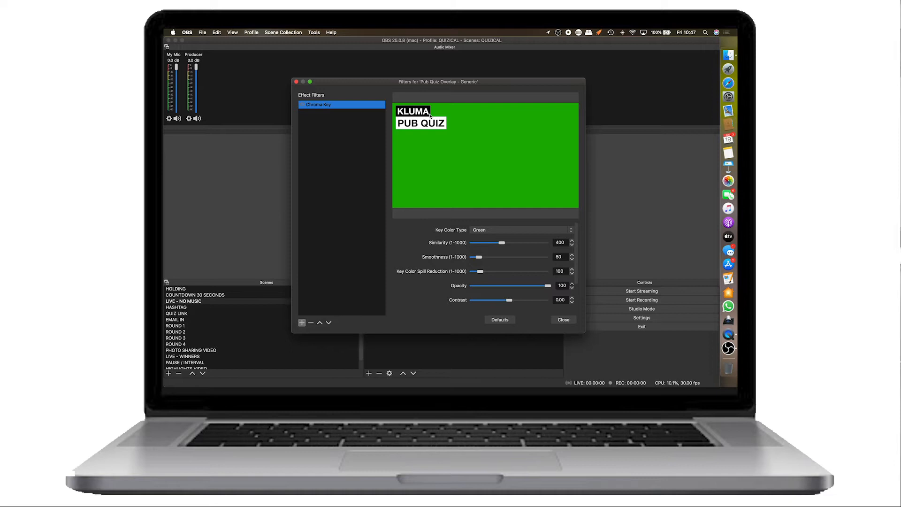
pyautogui.moveTo(435, 144)
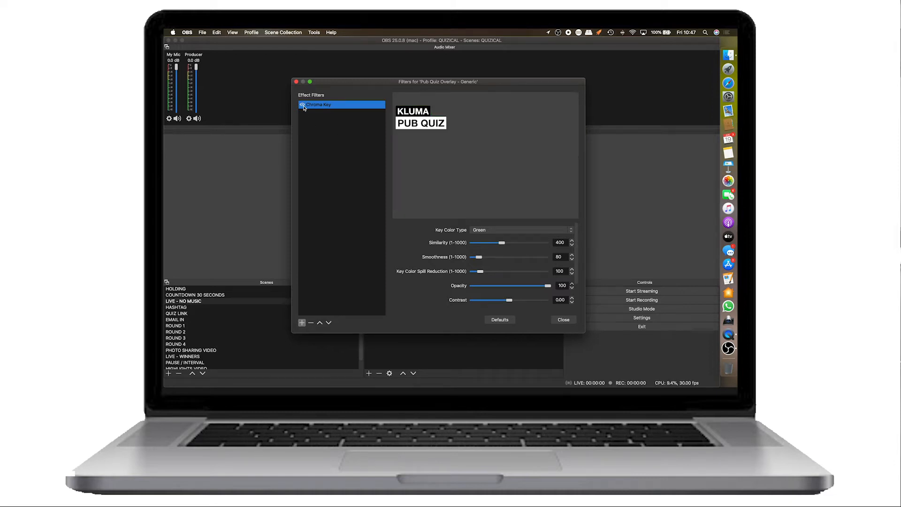
# In the Keynote deck, replace the centred KLUMA slide's text with 'HELLO THIS IS A'.
pyautogui.click(562, 319)
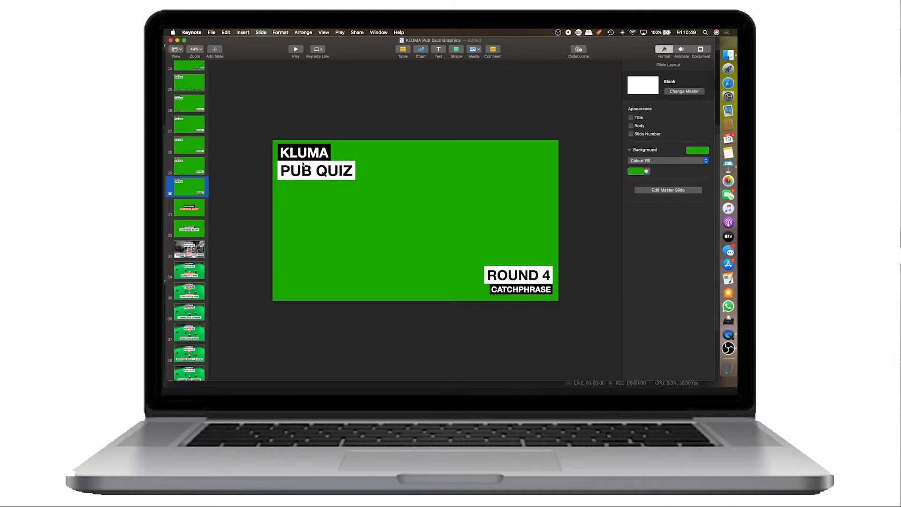
pyautogui.scroll(3)
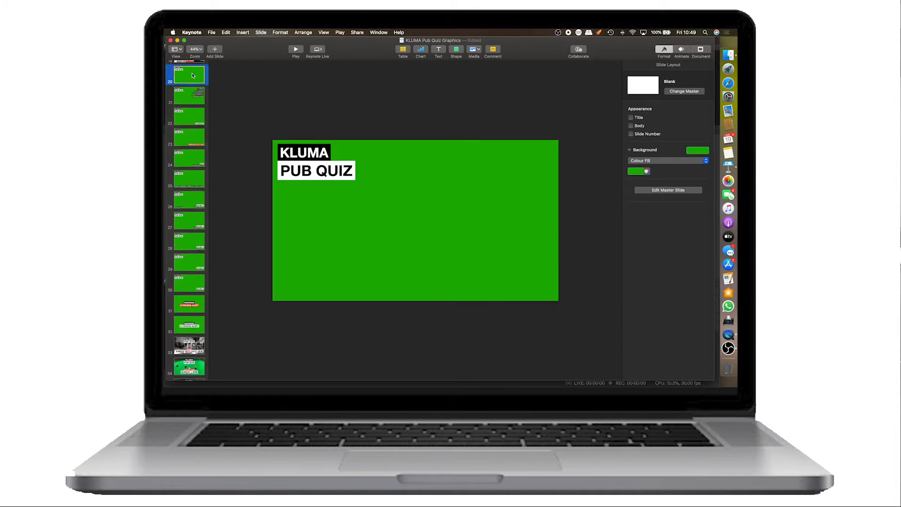
pyautogui.click(188, 96)
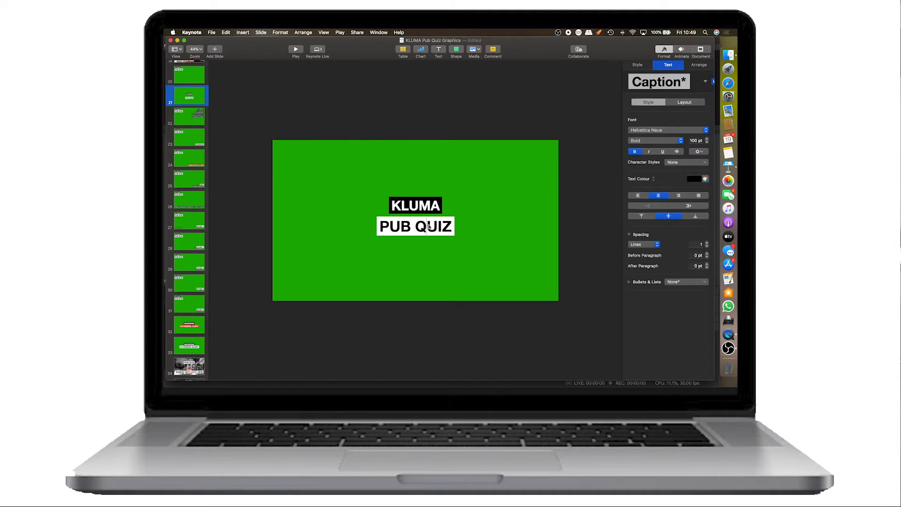
pyautogui.write('HELLO')
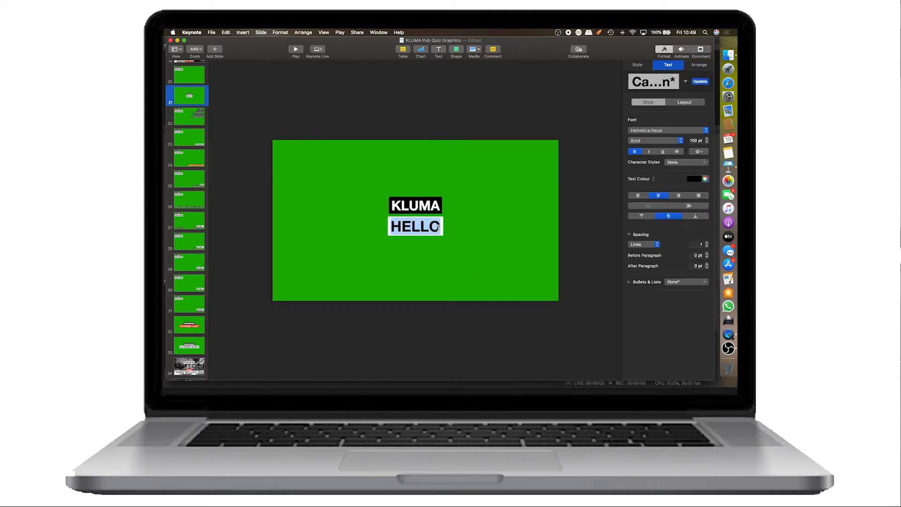
pyautogui.write('THIS IS A')
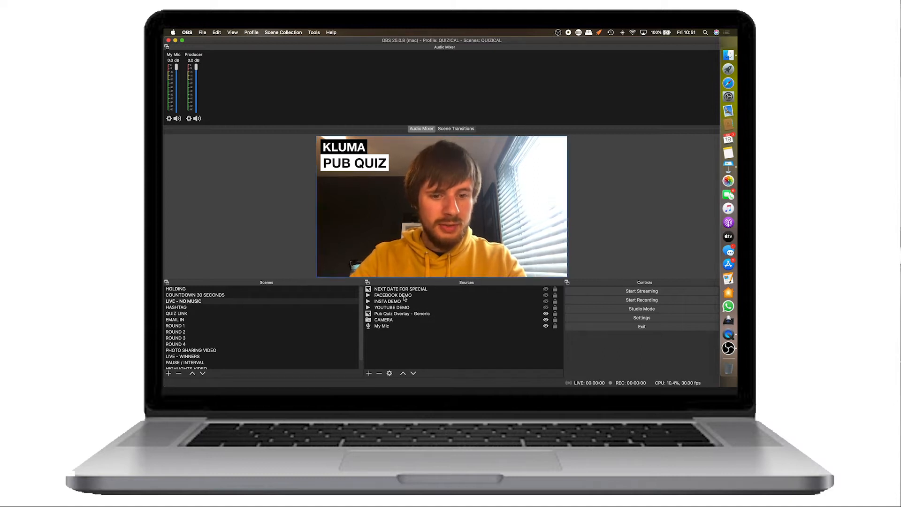
# Add an Image source named TEST SLIDE OVERLAY using the exported green test slide.
pyautogui.click(367, 373)
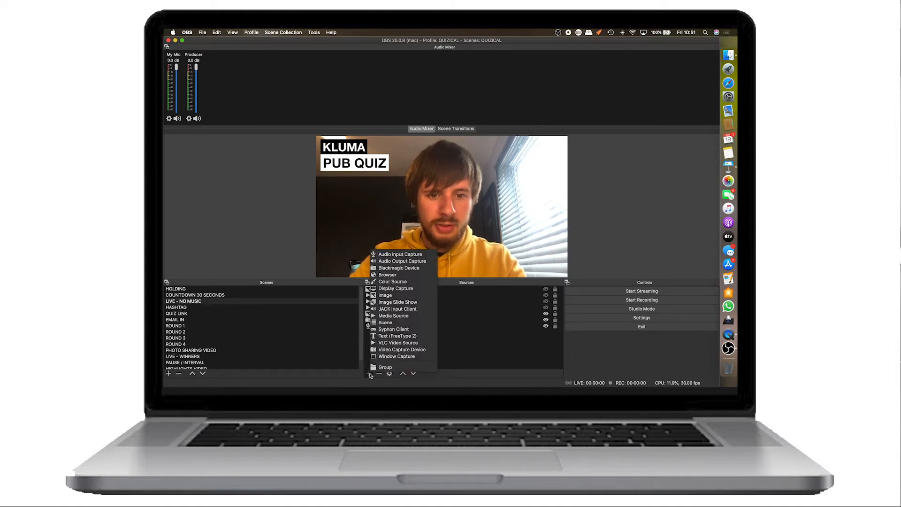
pyautogui.moveTo(397, 301)
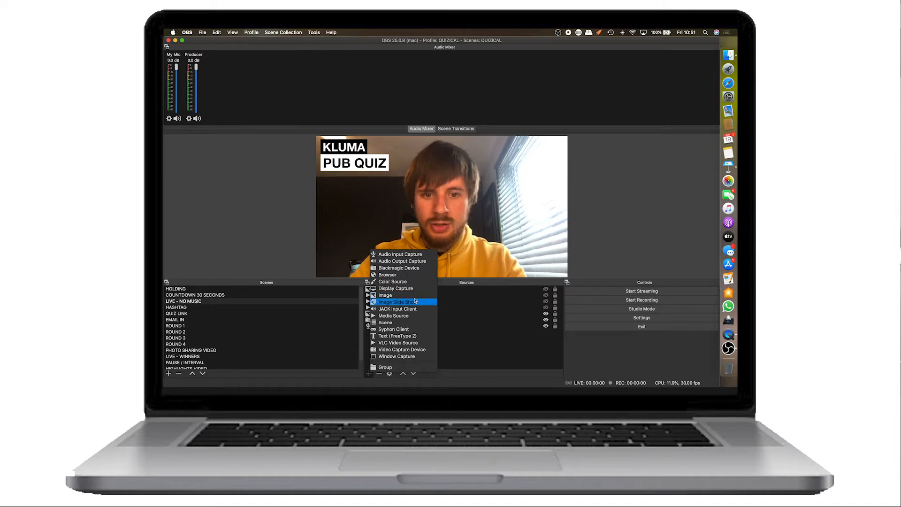
pyautogui.moveTo(413, 349)
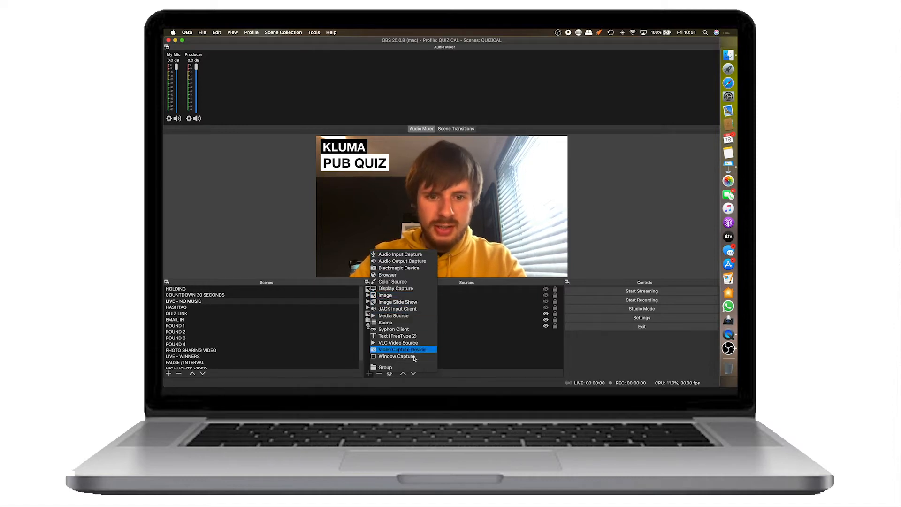
pyautogui.moveTo(385, 296)
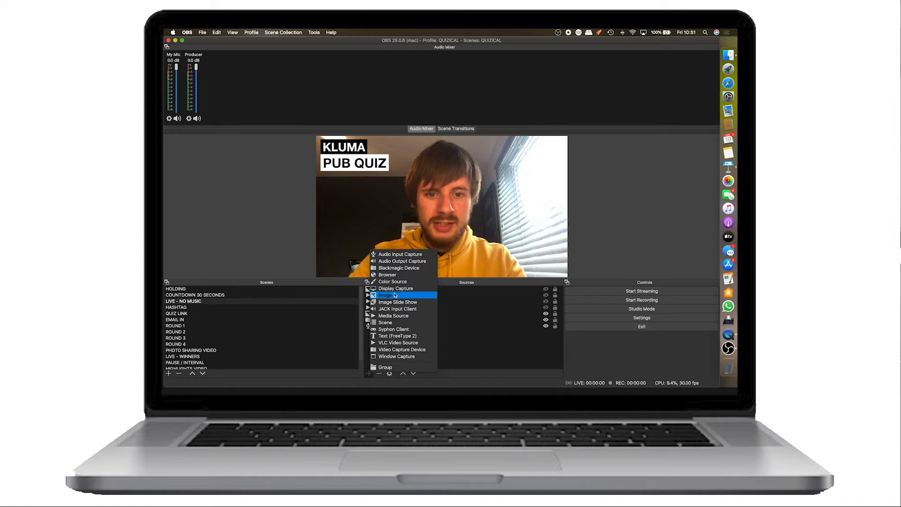
pyautogui.click(386, 295)
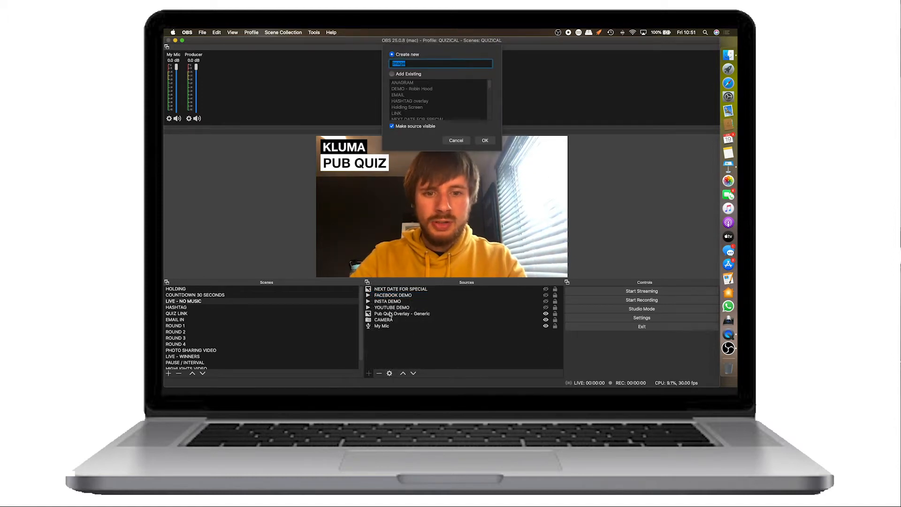
pyautogui.click(484, 140)
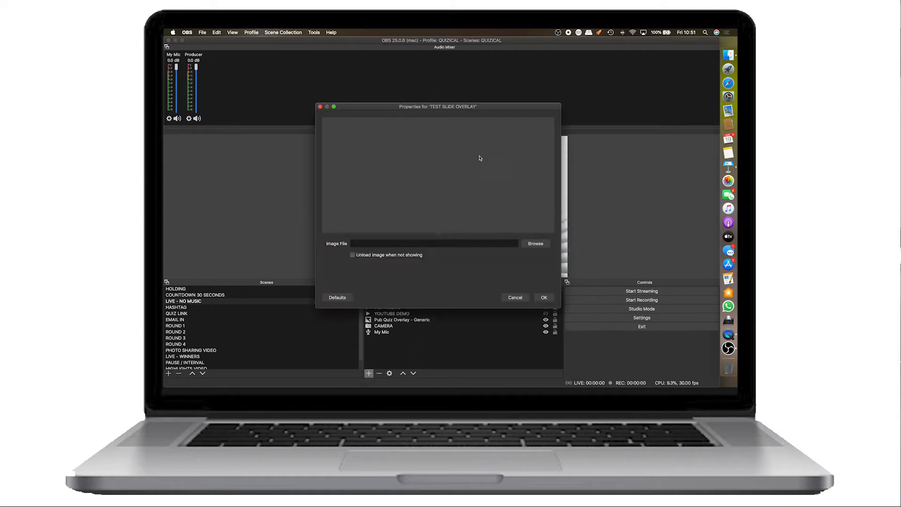
pyautogui.click(544, 298)
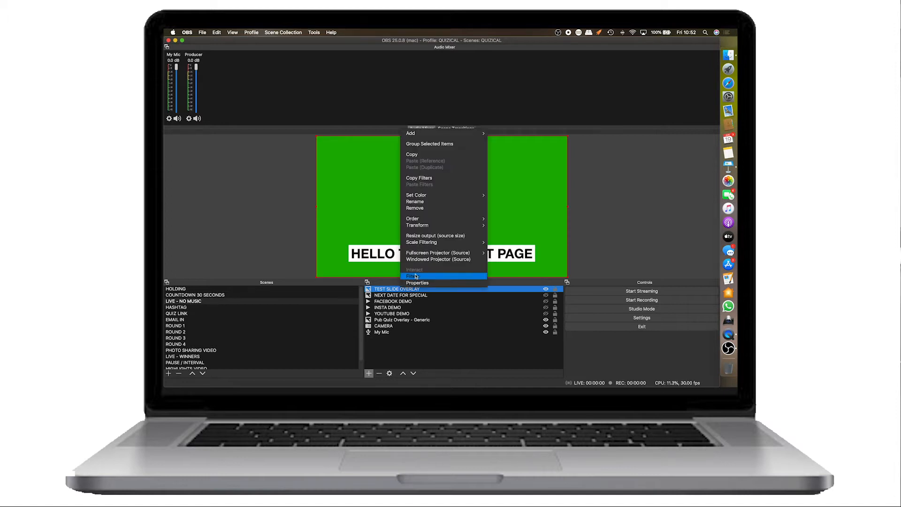
# Add a Chroma Key filter to TEST SLIDE OVERLAY so its caption overlays the camera.
pyautogui.click(414, 275)
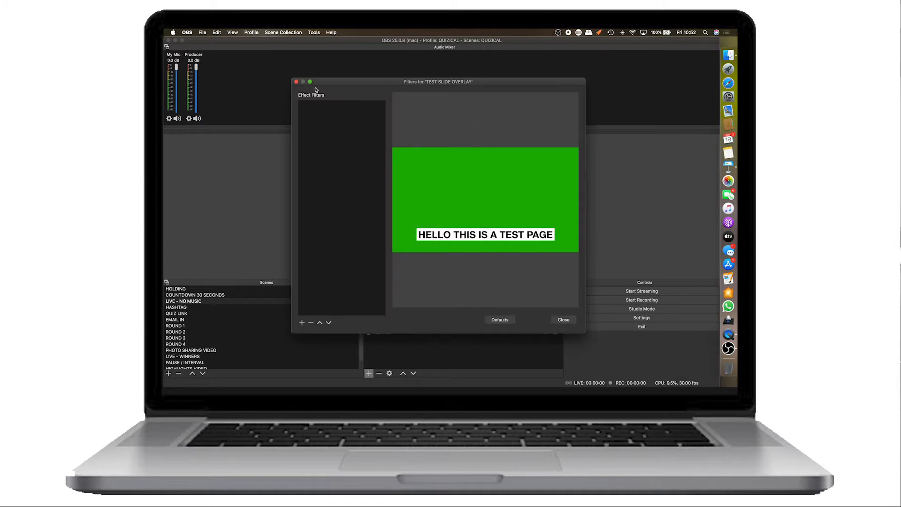
pyautogui.click(301, 322)
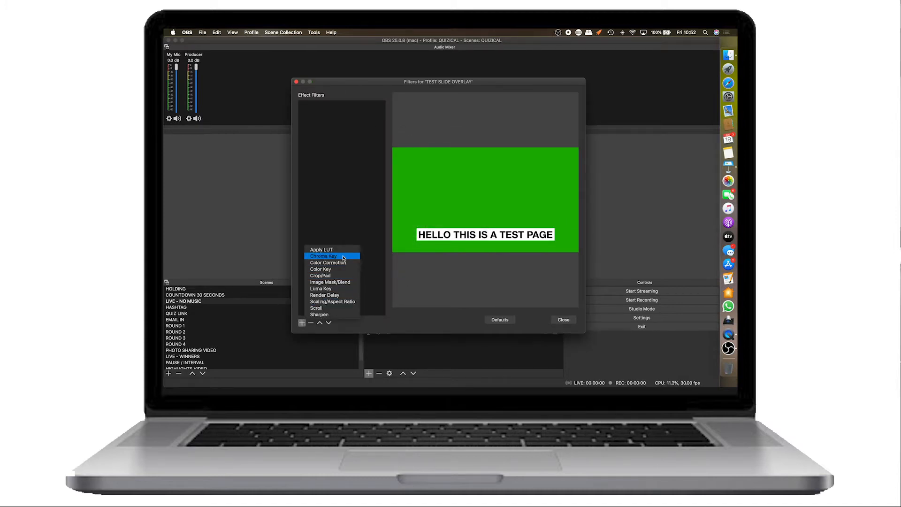
pyautogui.click(562, 319)
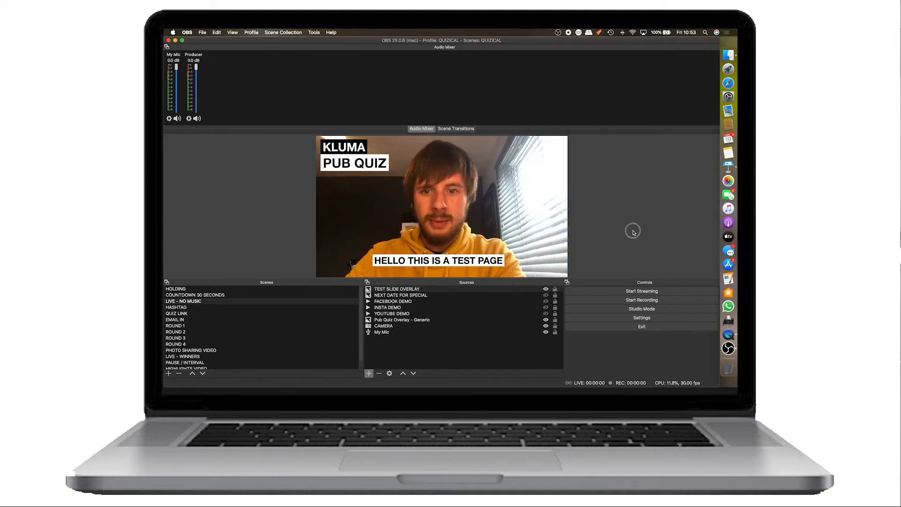
pyautogui.click(368, 372)
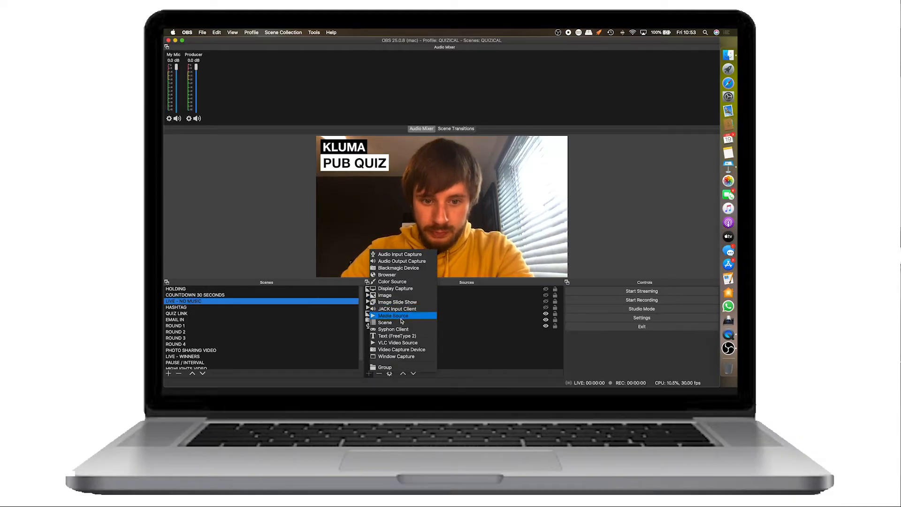
# Create a Media Source named VIDEO playing the Youtube Trailer mp4 with playback options set.
pyautogui.click(393, 316)
pyautogui.write('V')
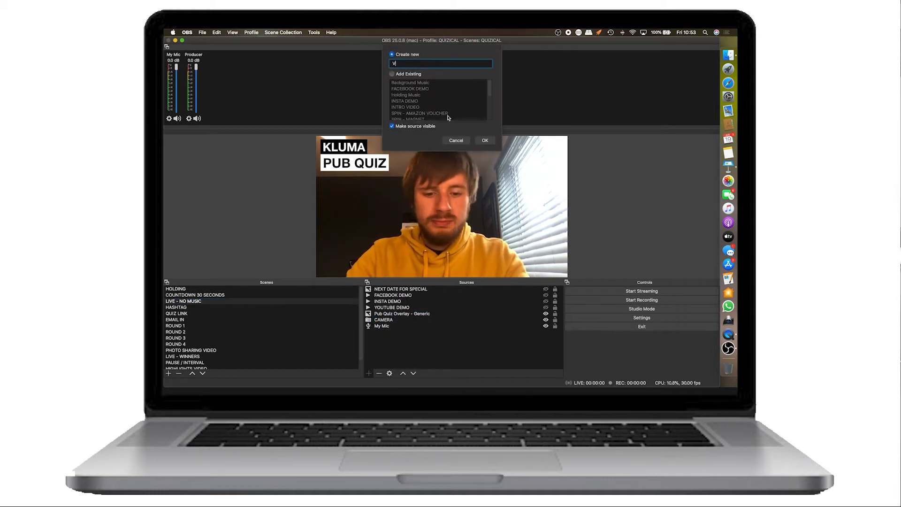
pyautogui.click(484, 140)
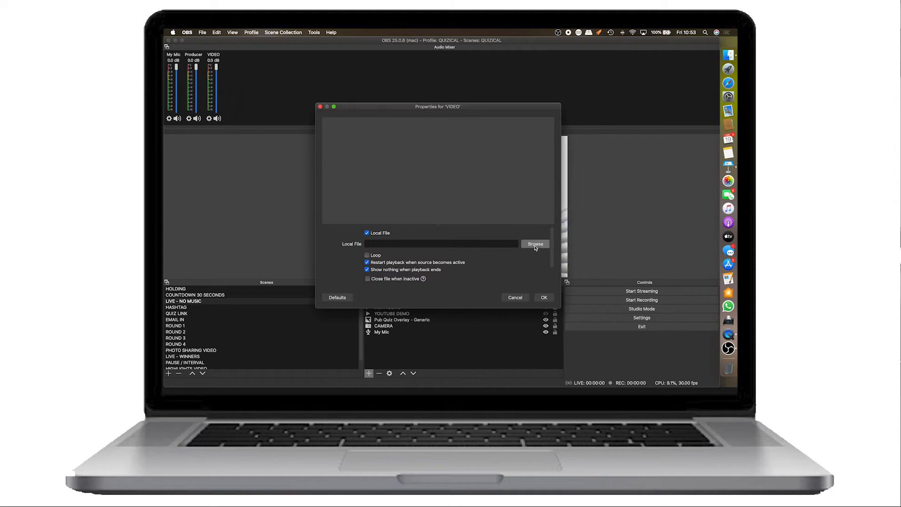
pyautogui.click(534, 244)
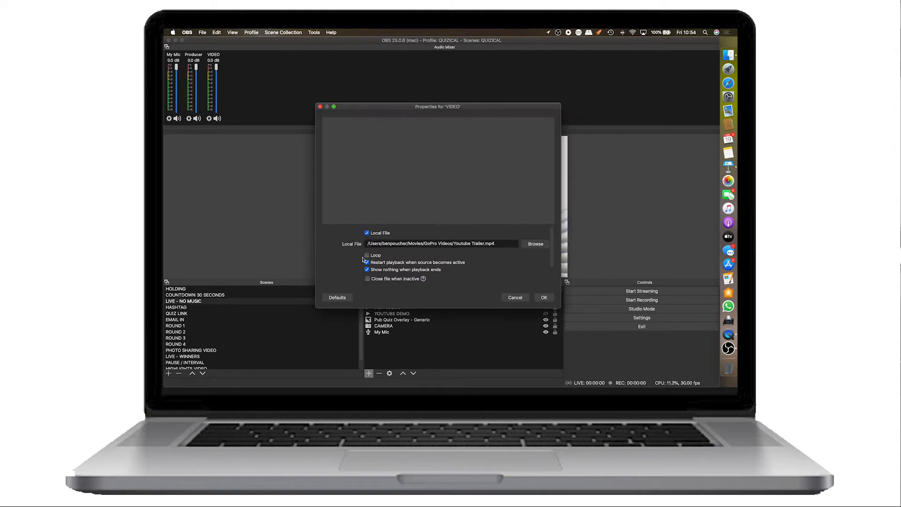
pyautogui.click(367, 262)
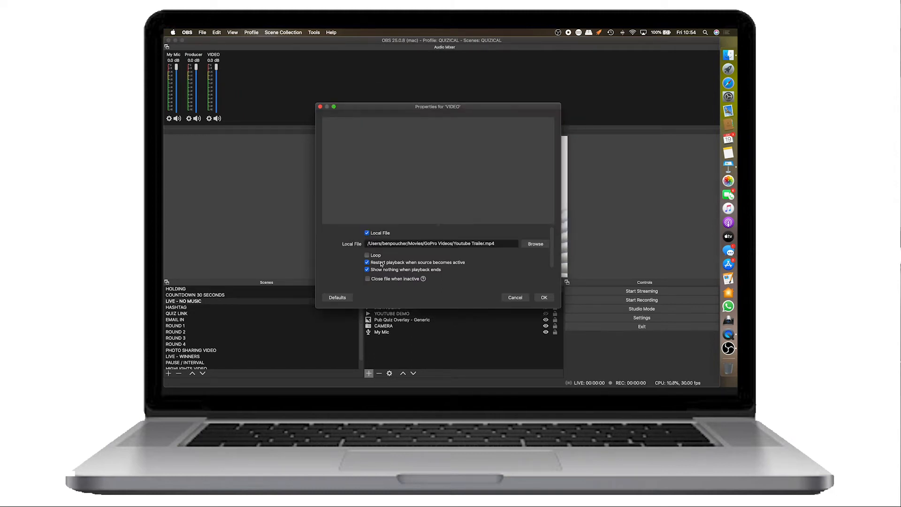
pyautogui.click(368, 255)
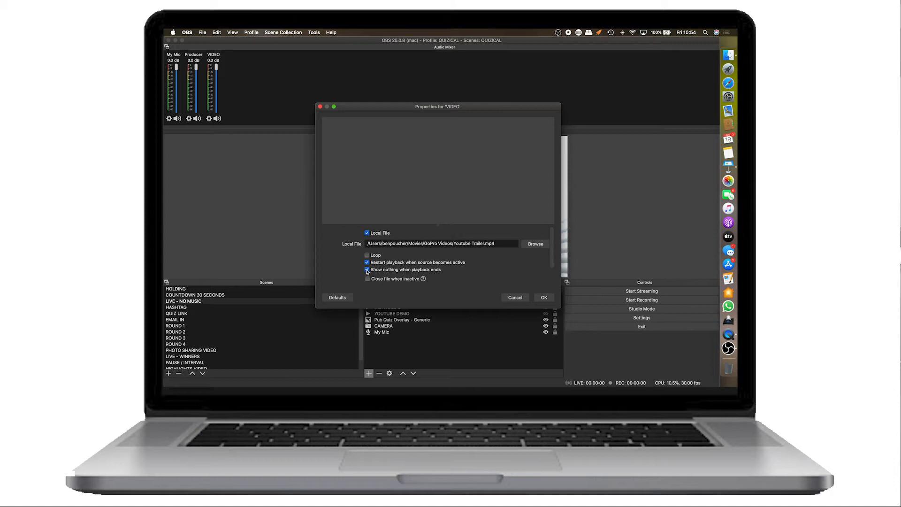
pyautogui.click(543, 298)
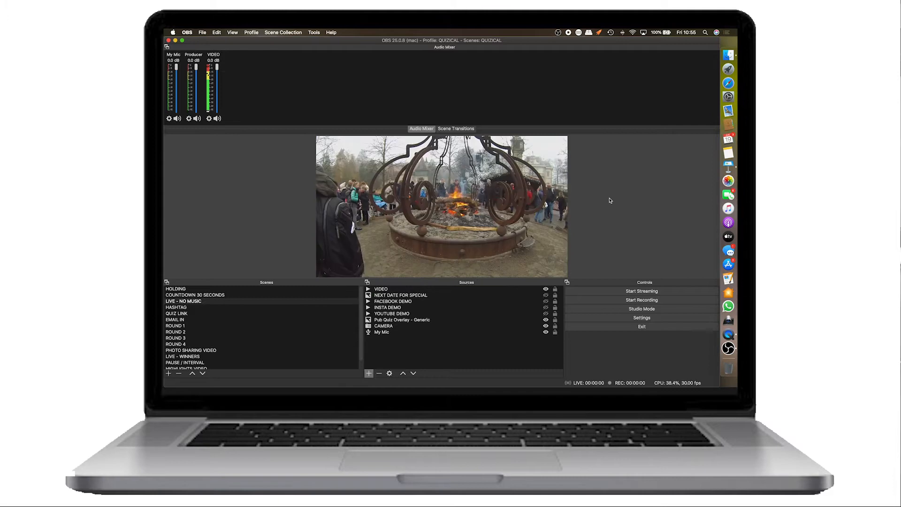
# Switch the stream to the ROUND 1 General Knowledge scene.
pyautogui.click(175, 326)
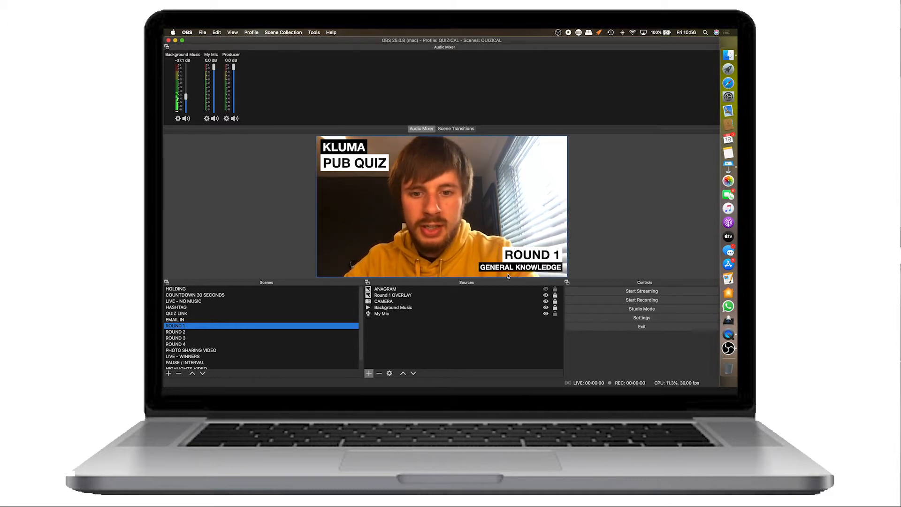
# Lower the Background Music fader in the Audio Mixer to about -45.7 dB.
pyautogui.click(393, 308)
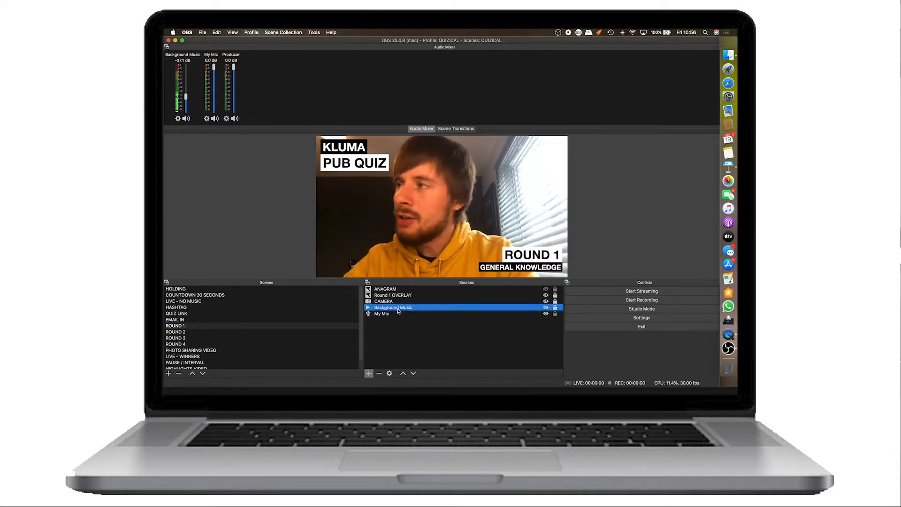
pyautogui.moveTo(244, 113)
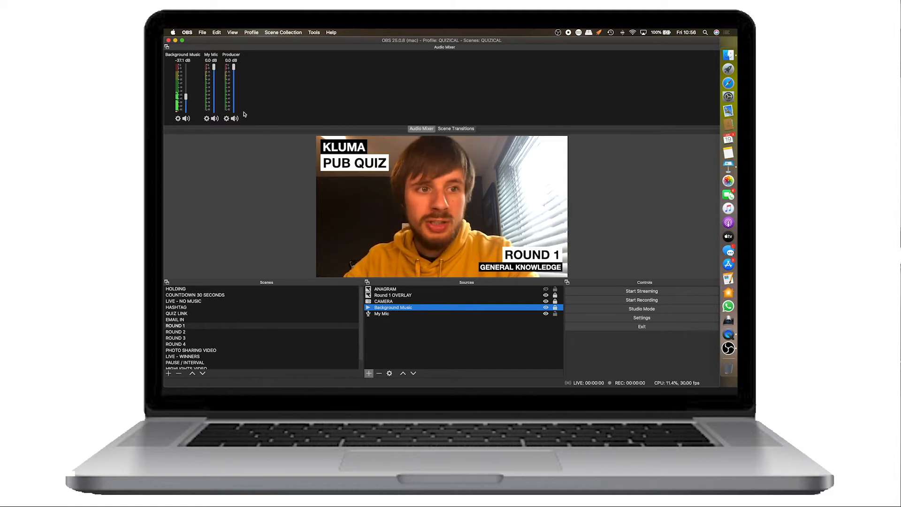
pyautogui.moveTo(183, 92); pyautogui.dragTo(185, 67)
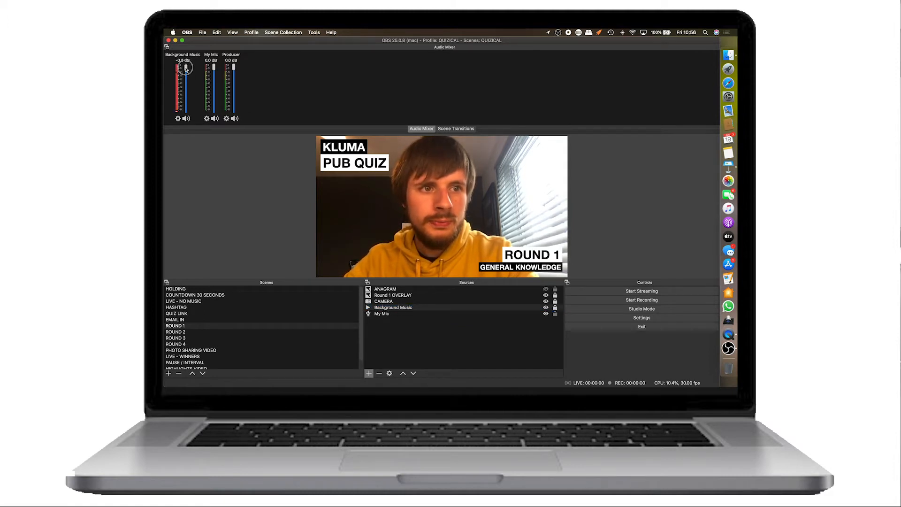
pyautogui.moveTo(185, 67); pyautogui.dragTo(189, 87)
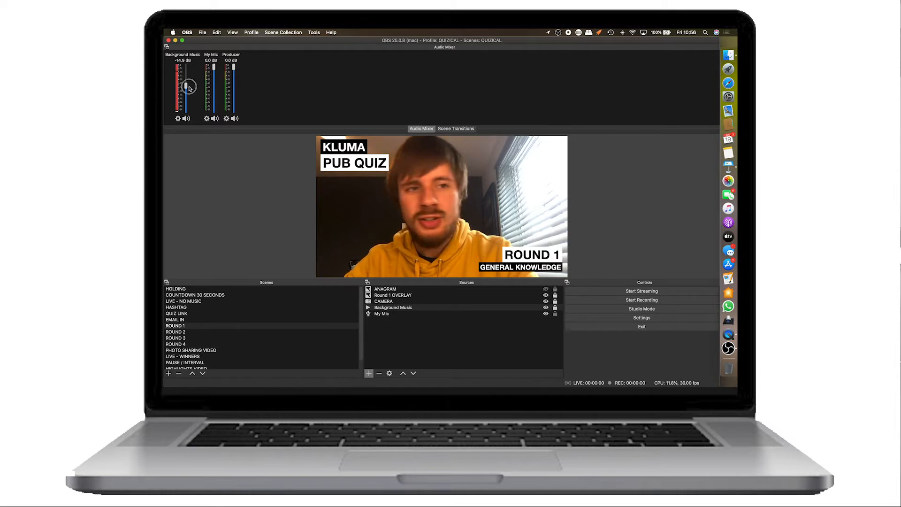
pyautogui.moveTo(190, 86); pyautogui.dragTo(190, 99)
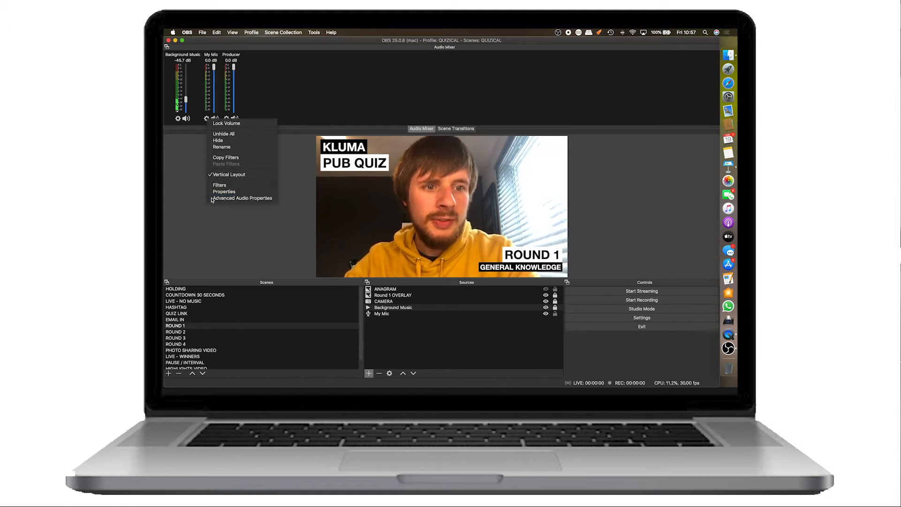
pyautogui.click(242, 198)
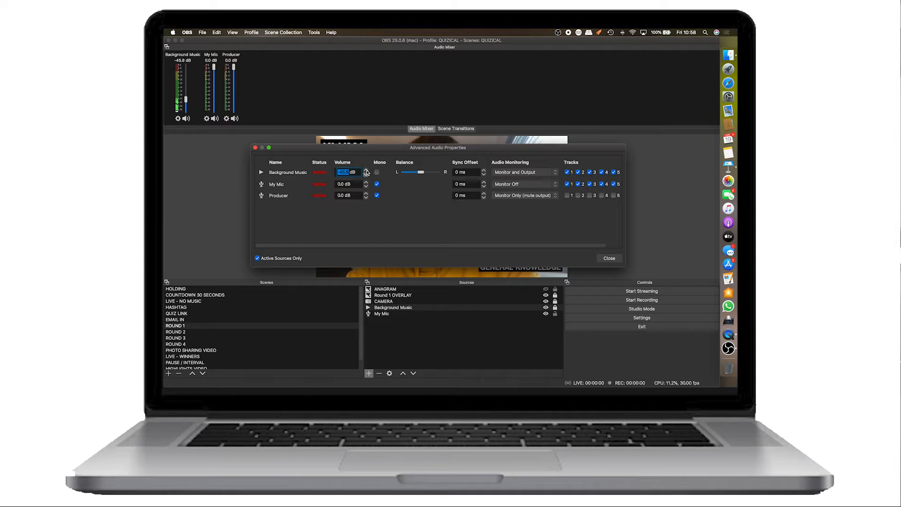
pyautogui.click(366, 171)
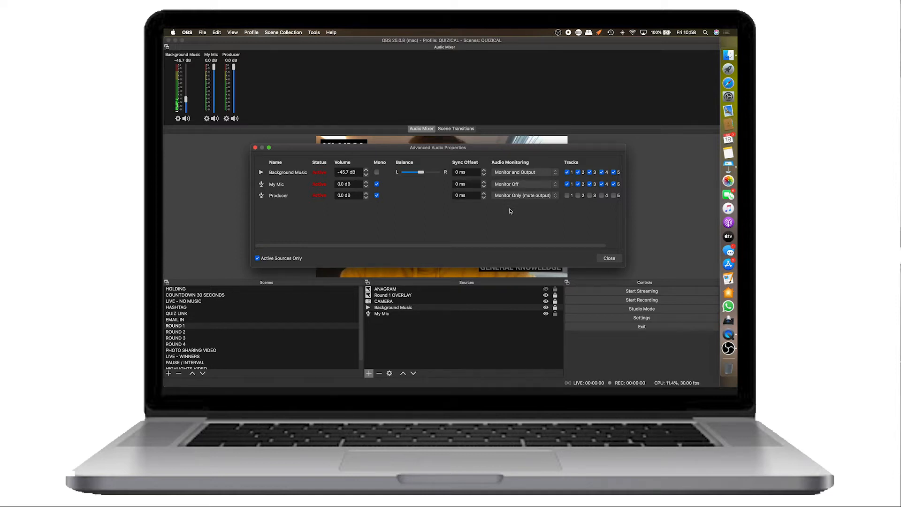
pyautogui.click(608, 258)
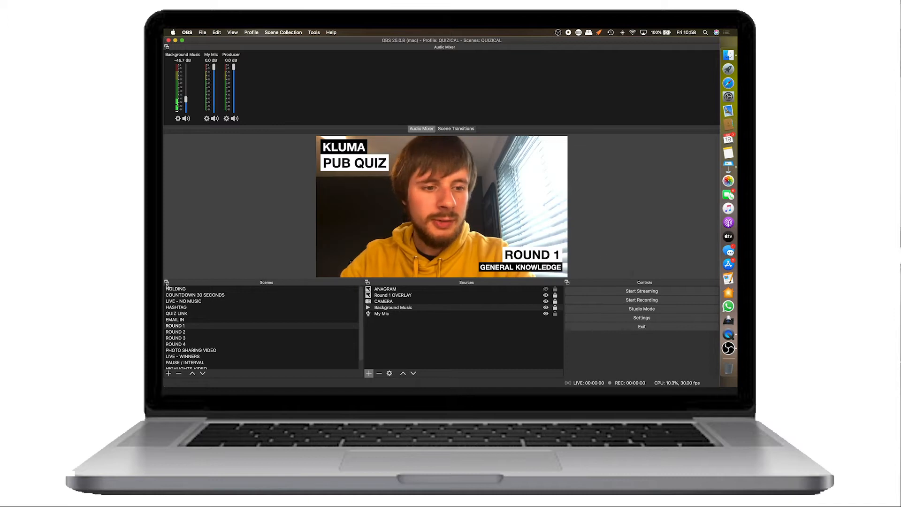
# Return to the LIVE - NO MUSIC scene playing the seaside VIDEO clip.
pyautogui.click(183, 300)
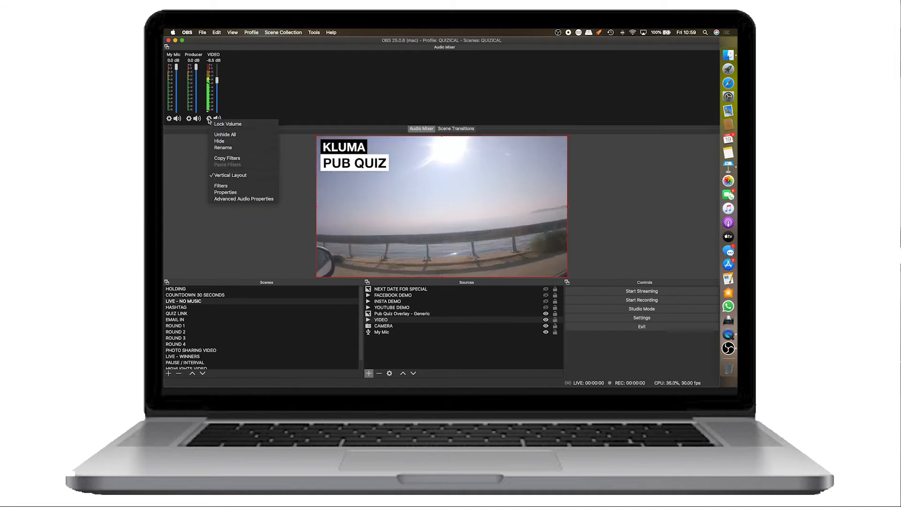
pyautogui.click(244, 198)
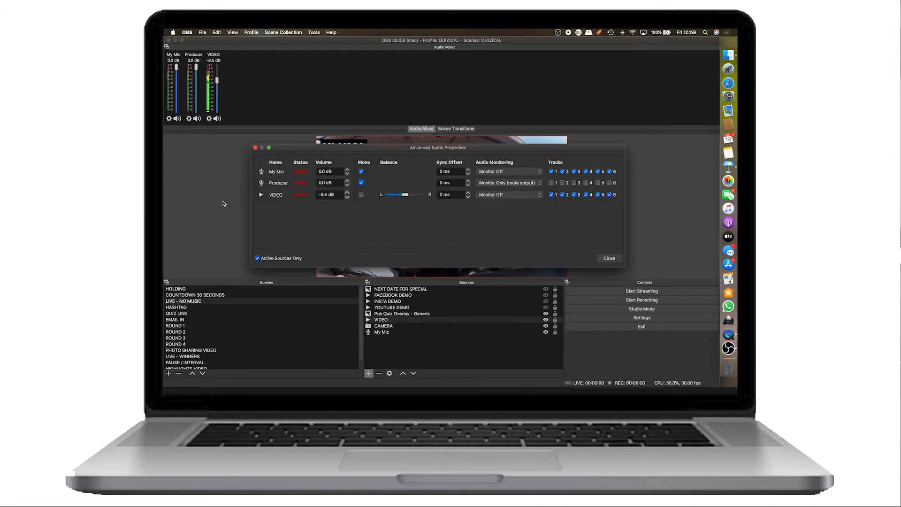
pyautogui.moveTo(247, 203)
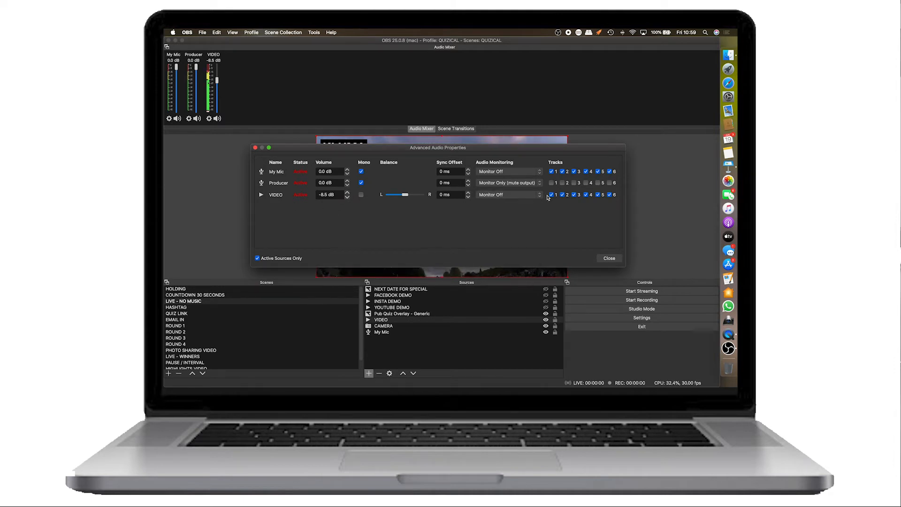
pyautogui.click(507, 194)
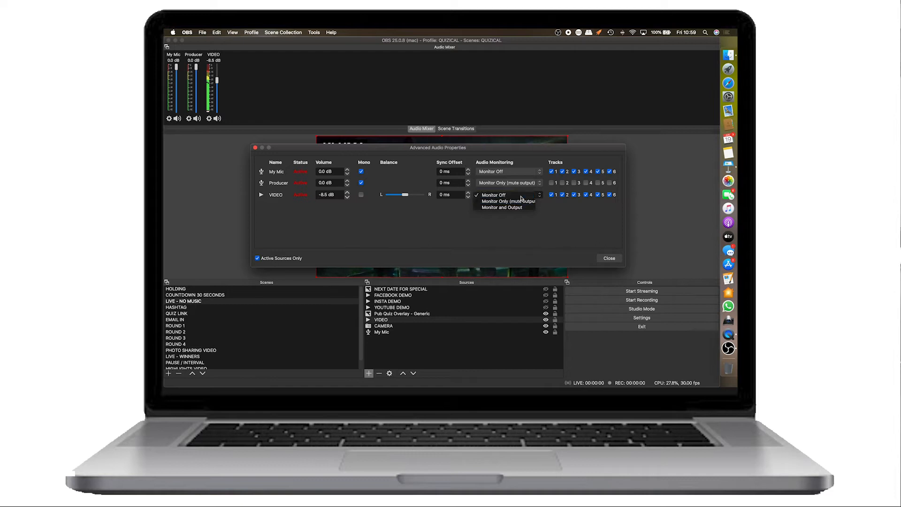
pyautogui.click(493, 194)
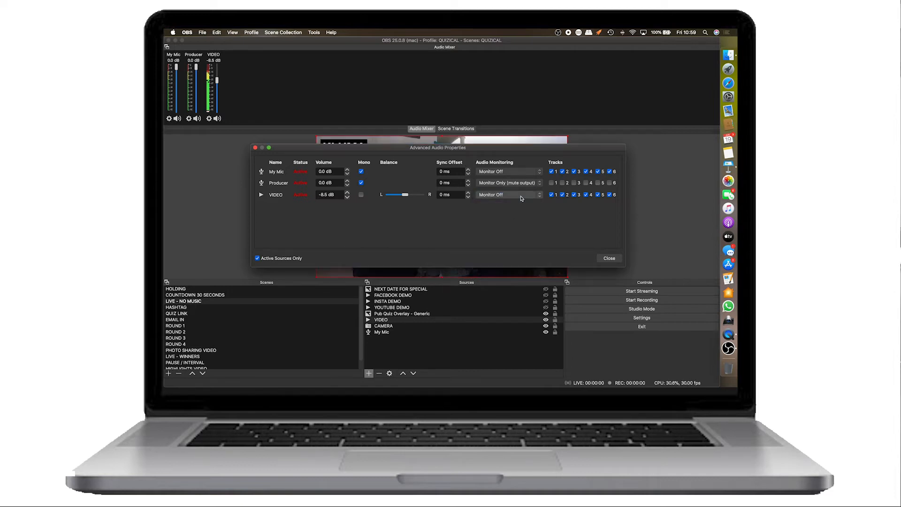
pyautogui.click(508, 195)
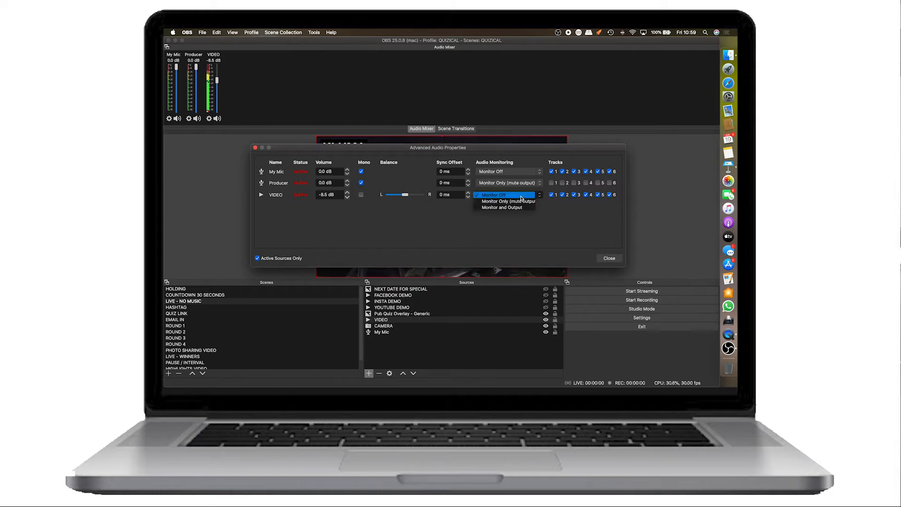
pyautogui.click(491, 195)
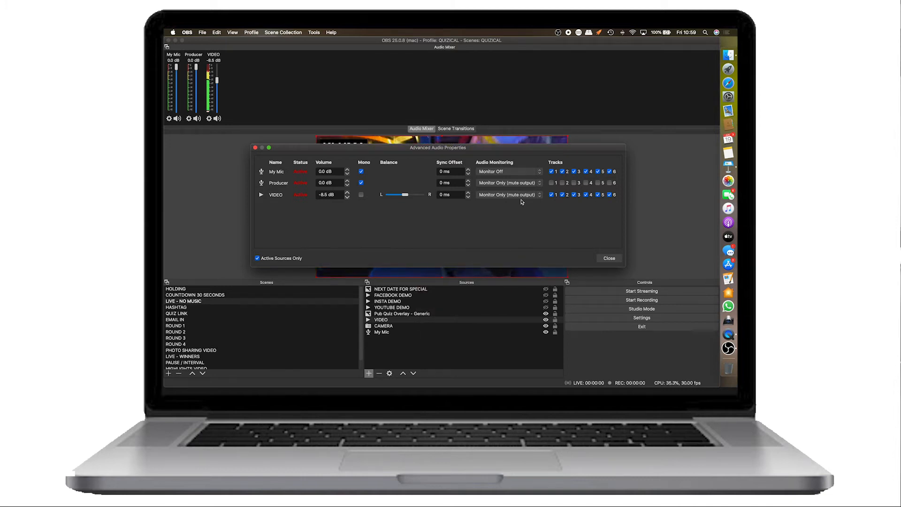
pyautogui.click(508, 195)
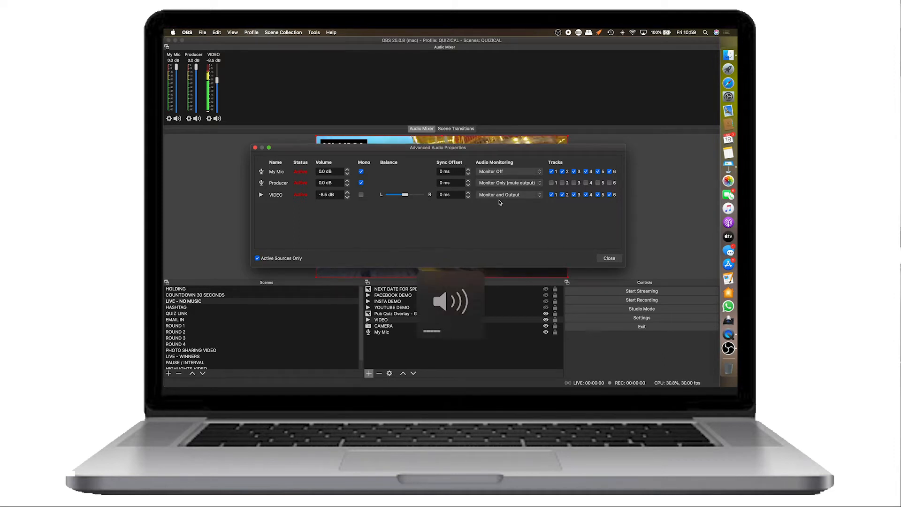
pyautogui.click(508, 194)
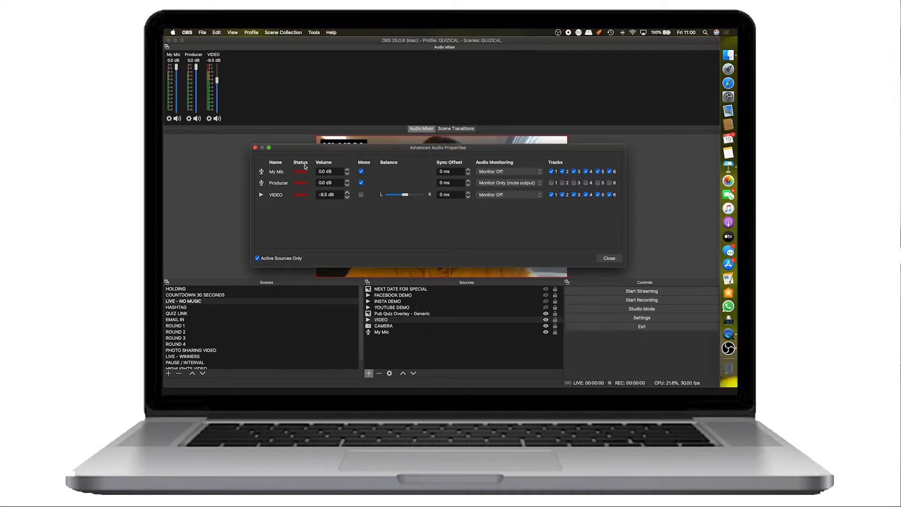
pyautogui.click(508, 171)
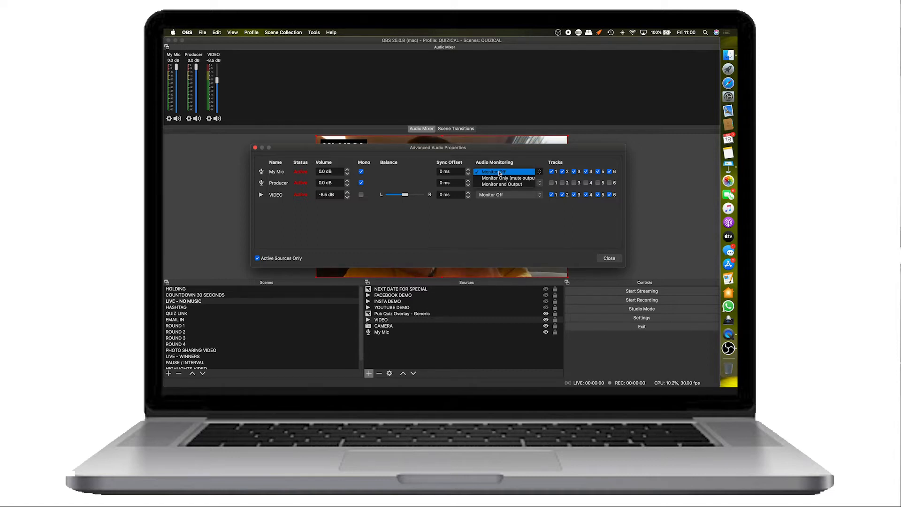
pyautogui.click(608, 259)
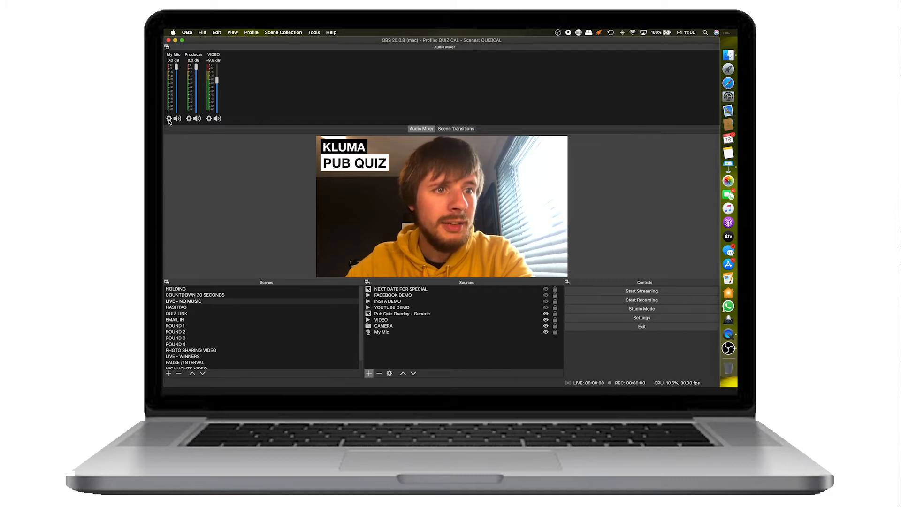
pyautogui.rightClick(173, 109)
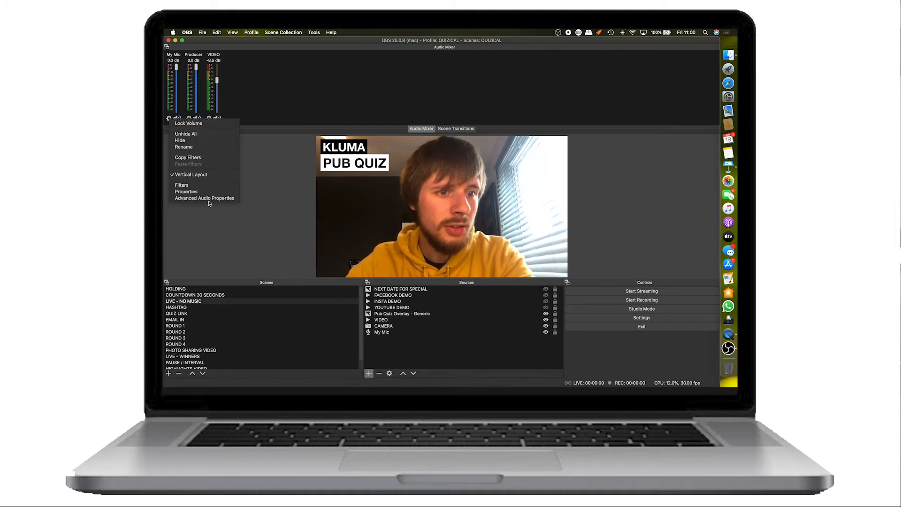
pyautogui.click(186, 191)
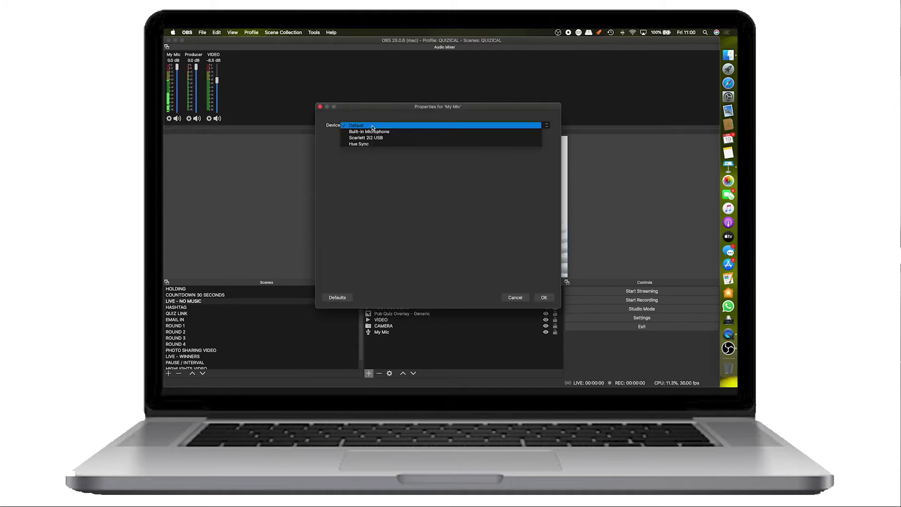
pyautogui.click(369, 132)
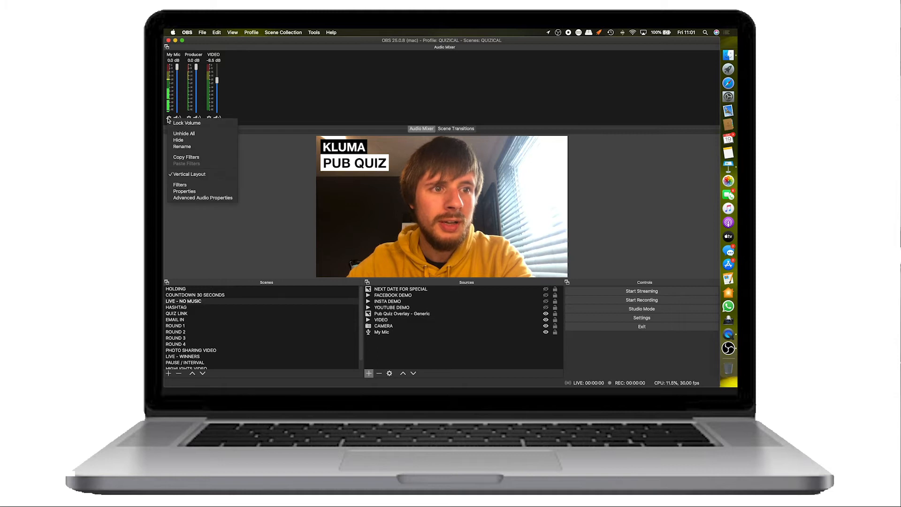
pyautogui.click(203, 198)
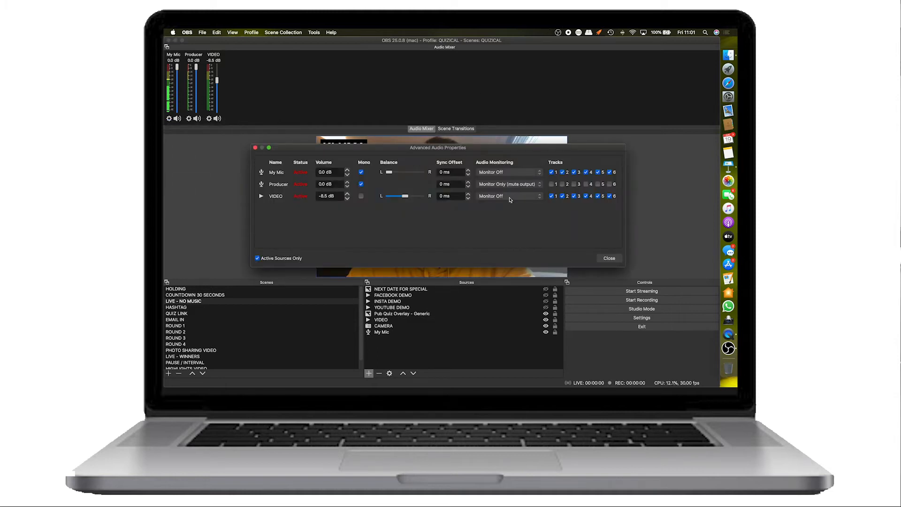
pyautogui.click(508, 172)
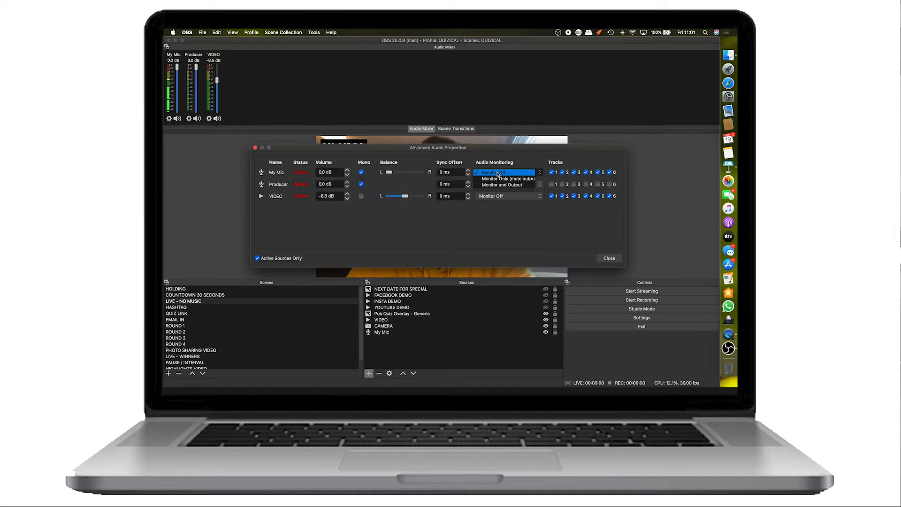
pyautogui.click(505, 172)
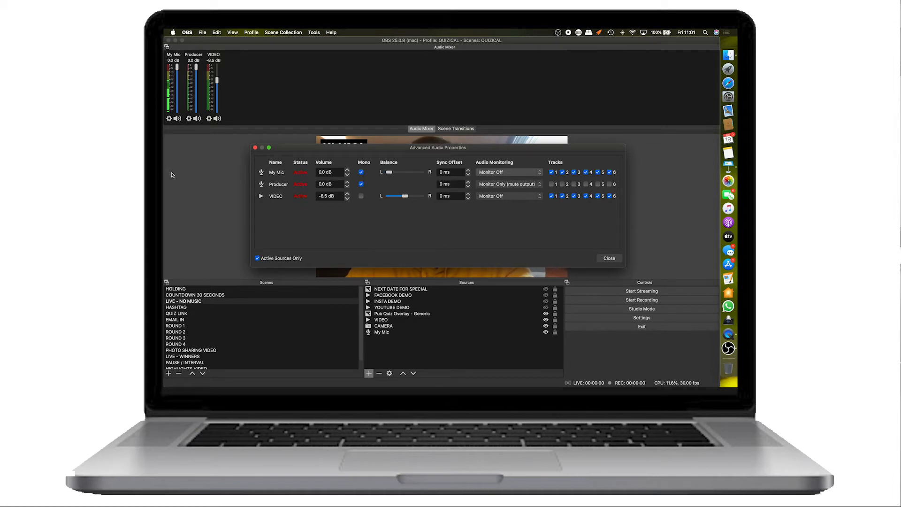
pyautogui.click(608, 258)
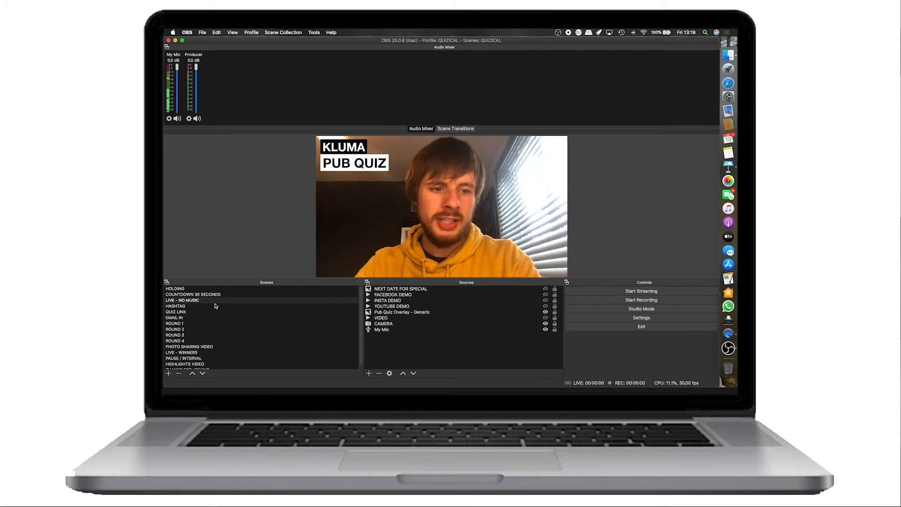
# Switch through the HASHTAG and ROUND 1 scenes, ending on LIVE - NO MUSIC.
pyautogui.click(176, 306)
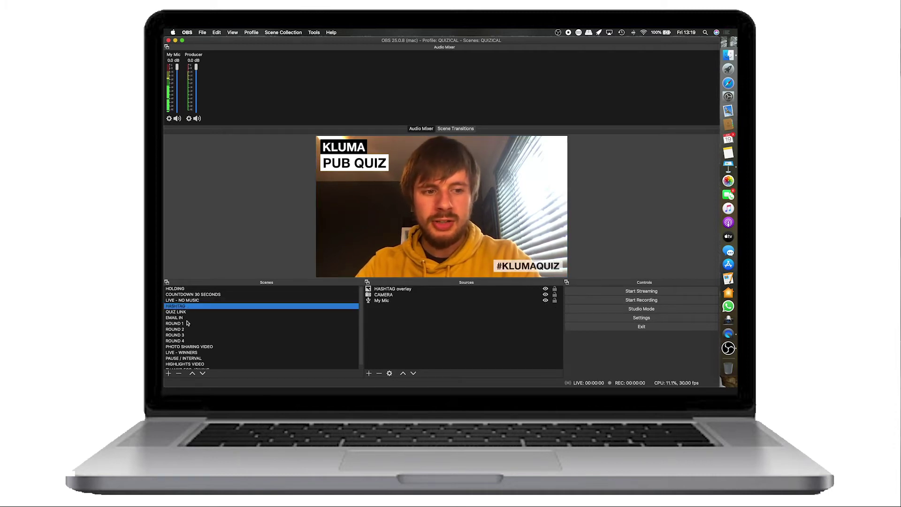
pyautogui.click(183, 301)
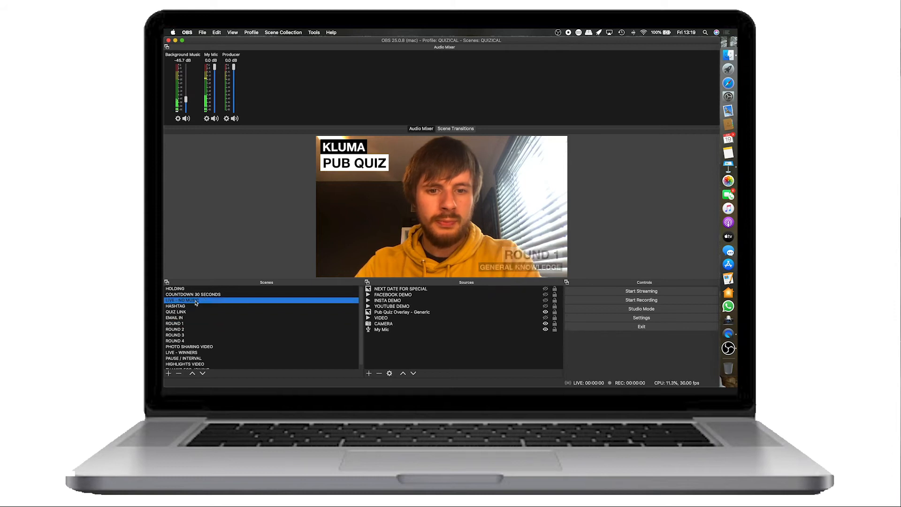
pyautogui.click(641, 317)
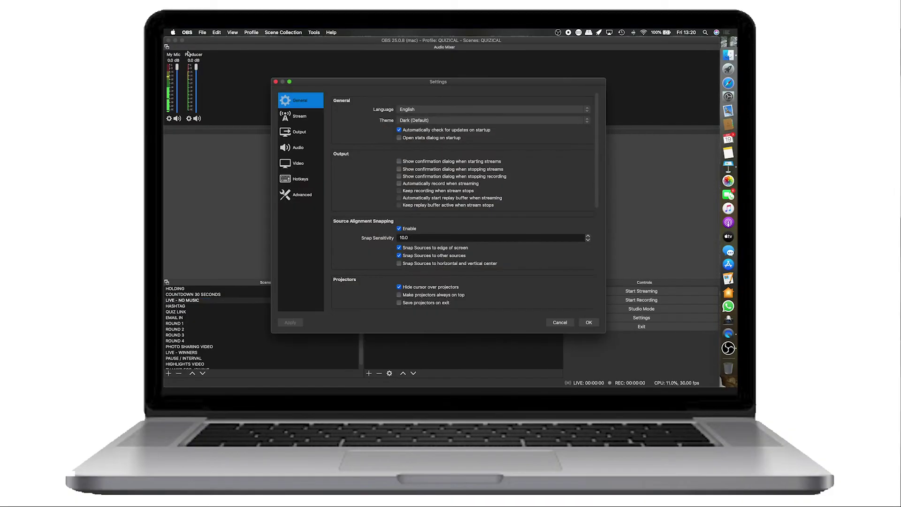
# Choose YouTube / YouTube Gaming as the stream service with its primary ingest server.
pyautogui.click(298, 116)
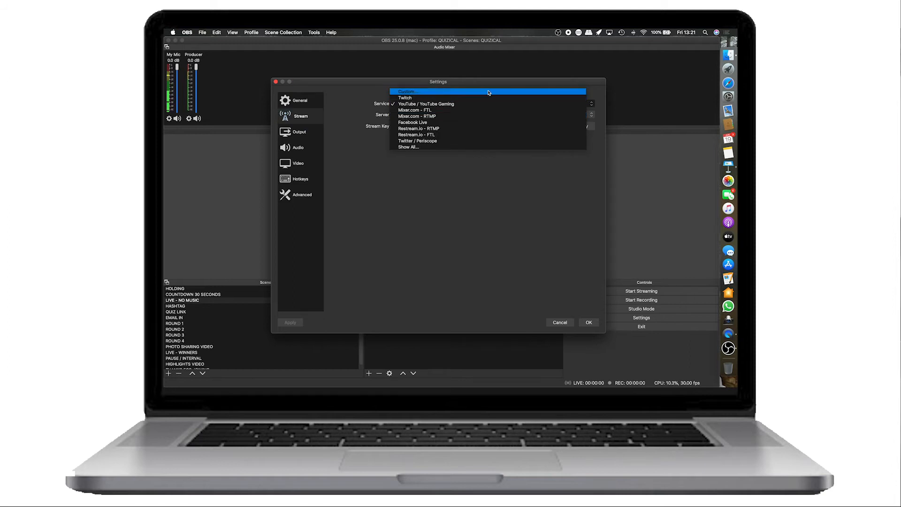
pyautogui.click(409, 147)
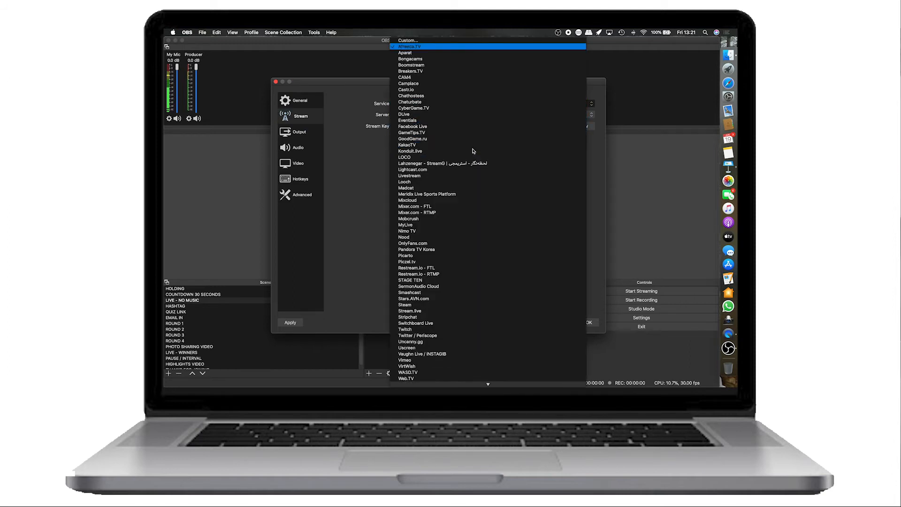
pyautogui.moveTo(474, 181)
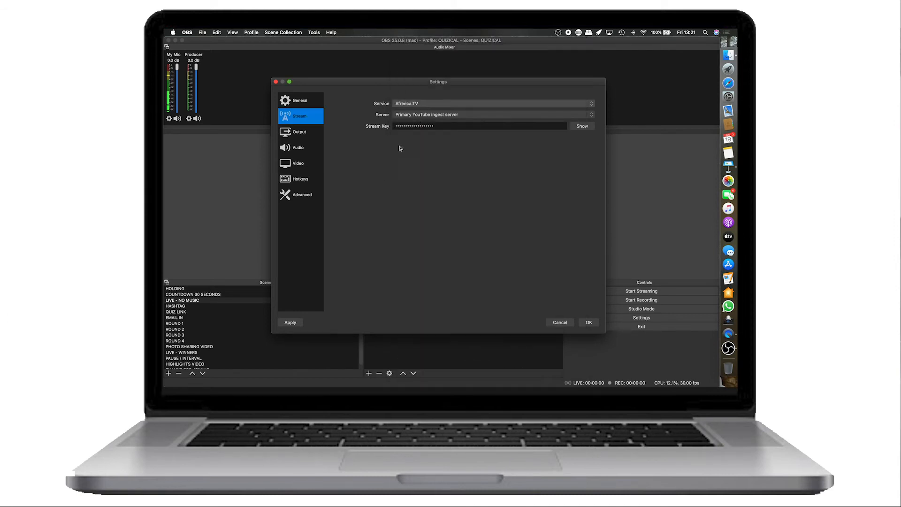
pyautogui.click(493, 103)
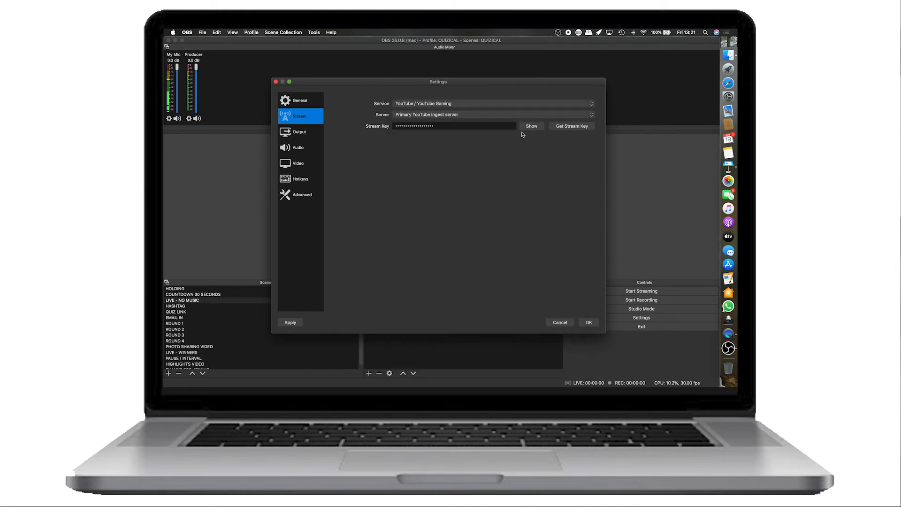
pyautogui.moveTo(495, 212)
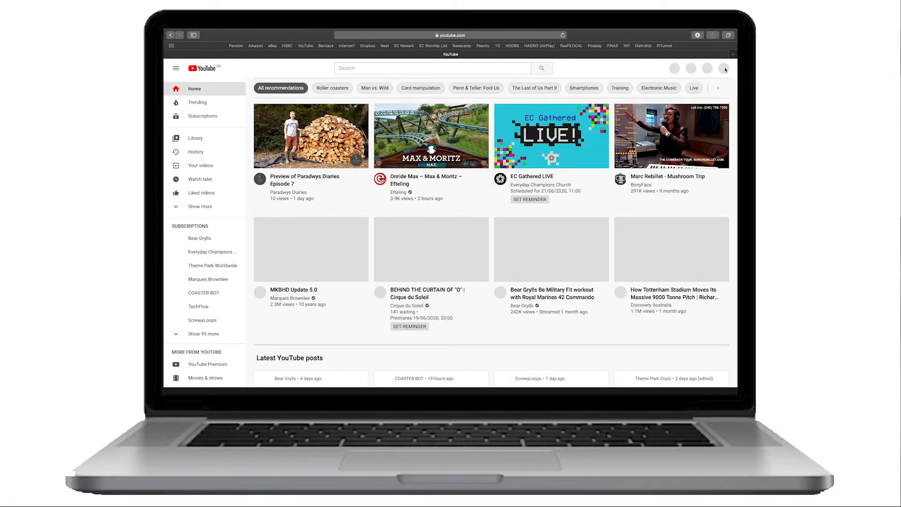
pyautogui.moveTo(669, 67)
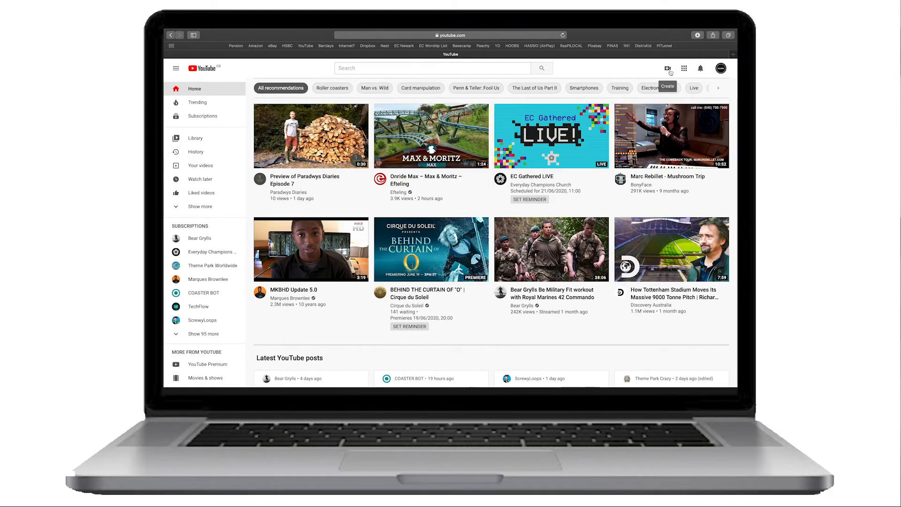
# Go live in YouTube Studio with a stream titled 'New Live Stream' and description 'This is going to'.
pyautogui.click(668, 68)
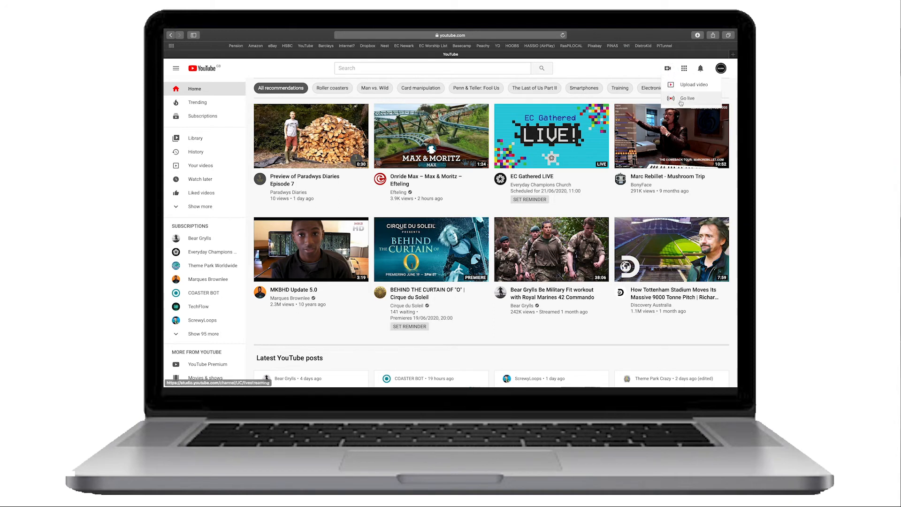
pyautogui.click(687, 99)
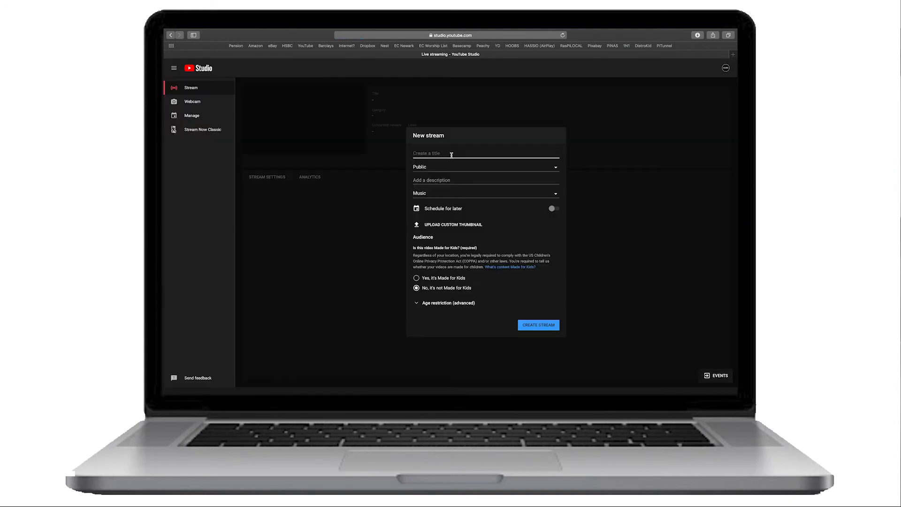
pyautogui.write('New Live')
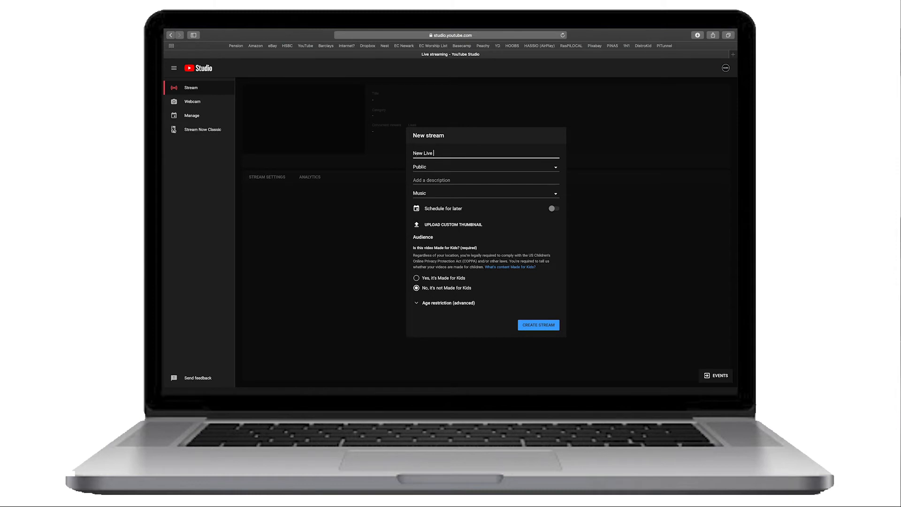
pyautogui.write('Stream')
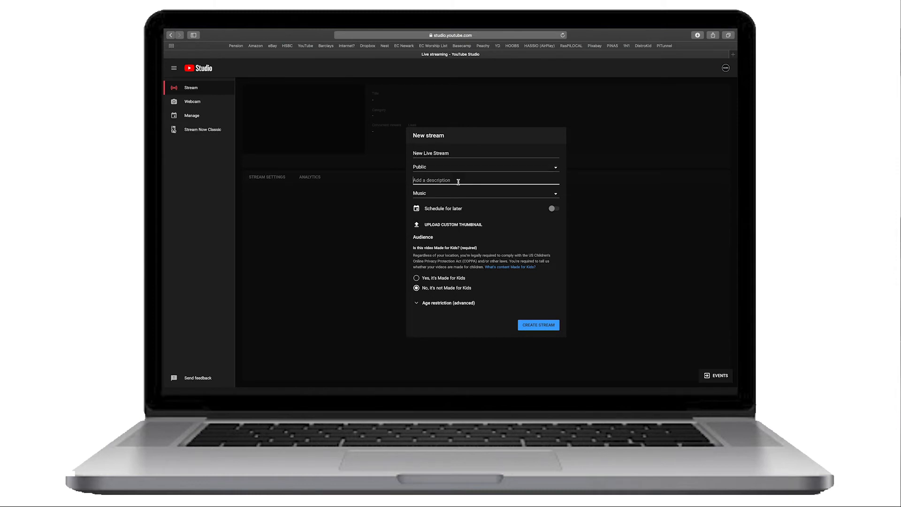
pyautogui.write('This is')
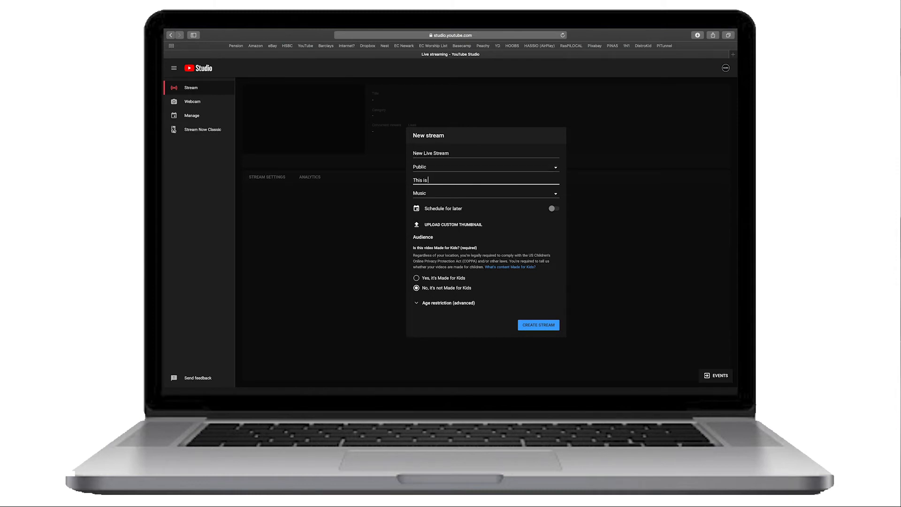
pyautogui.write('going to')
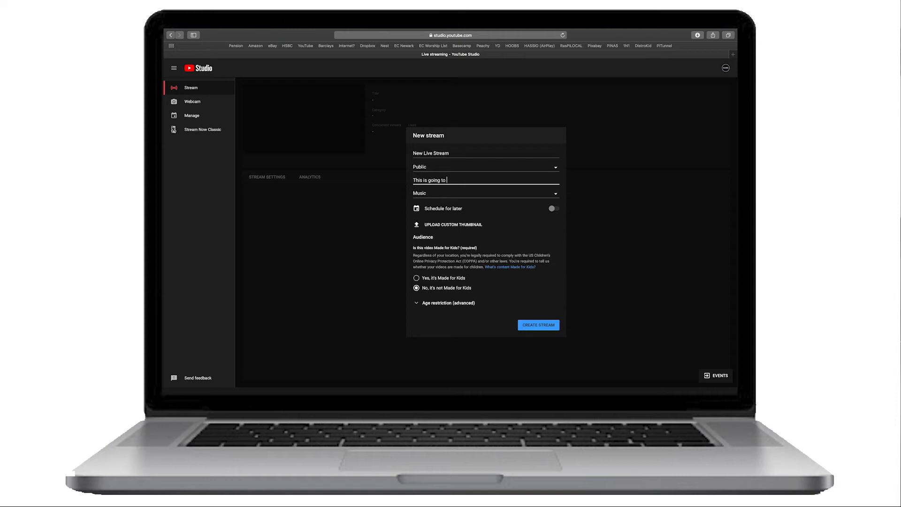
pyautogui.click(539, 325)
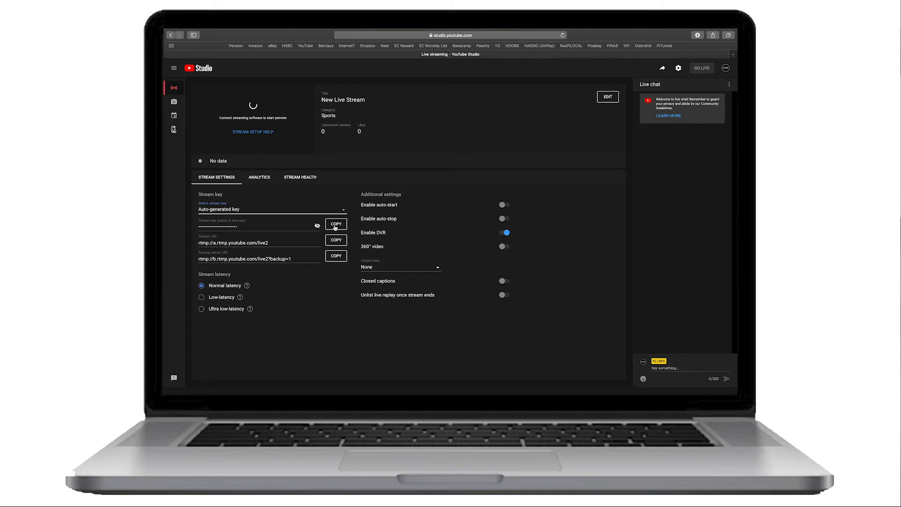
# Copy the new live stream's stream key.
pyautogui.click(336, 223)
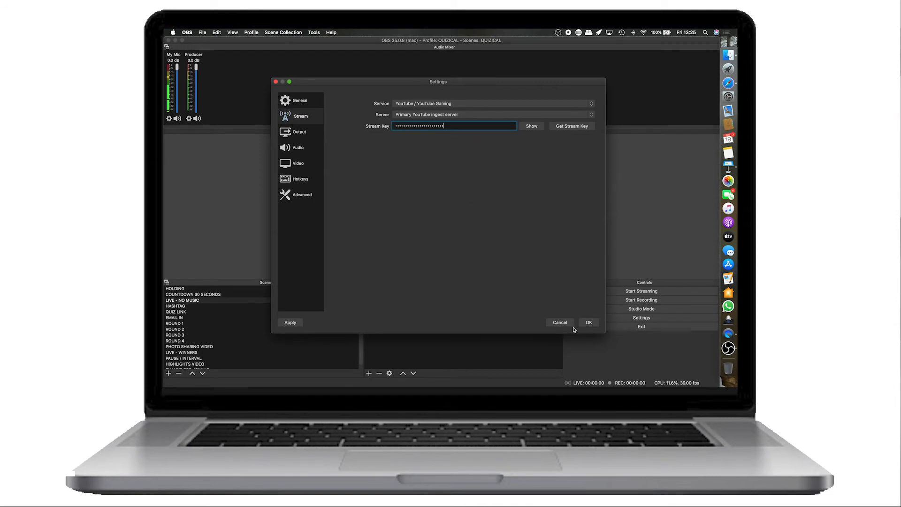
# Confirm the stream settings with the pasted YouTube key and return to the main window.
pyautogui.click(588, 321)
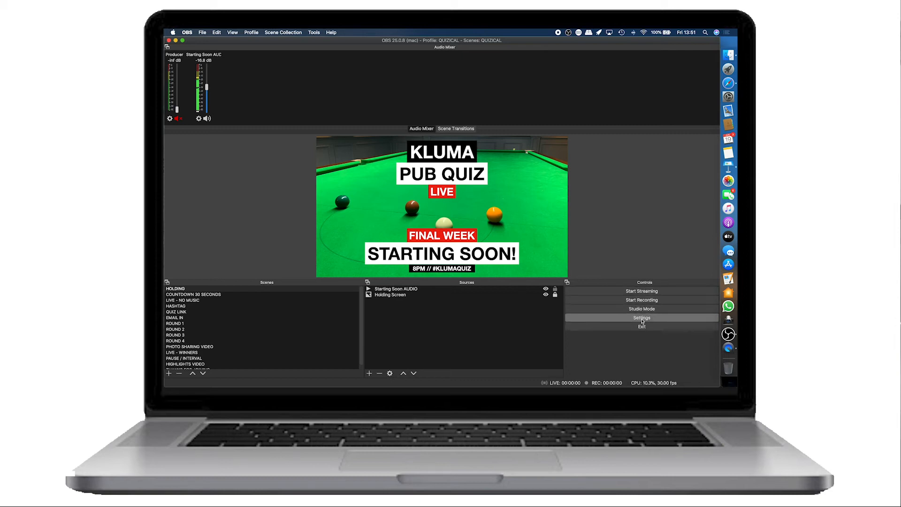
pyautogui.moveTo(645, 335)
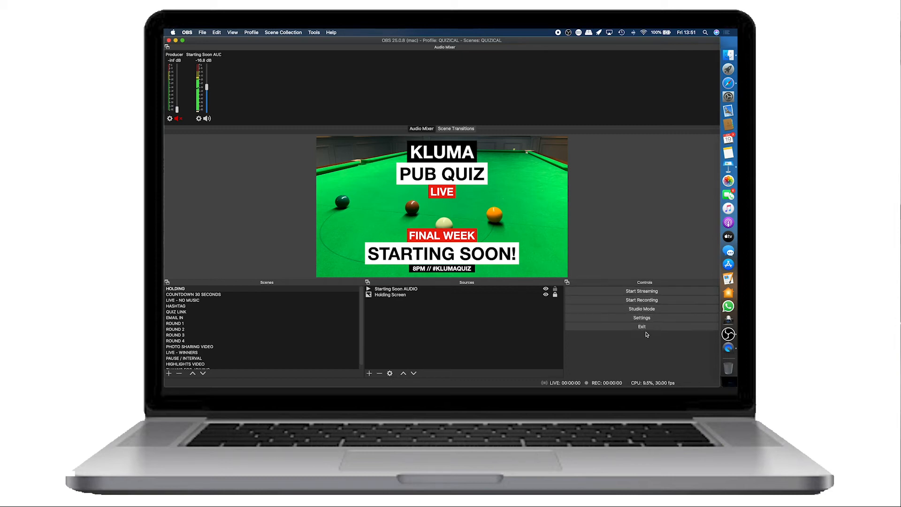
pyautogui.moveTo(641, 318)
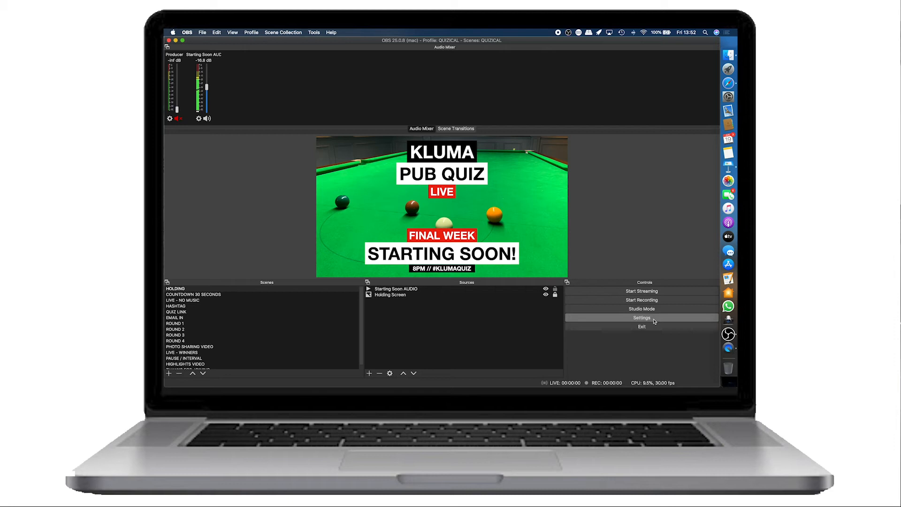
# Enable Studio Mode and load LIVE - NO MUSIC into preview, keeping Starting Soon on program.
pyautogui.click(641, 318)
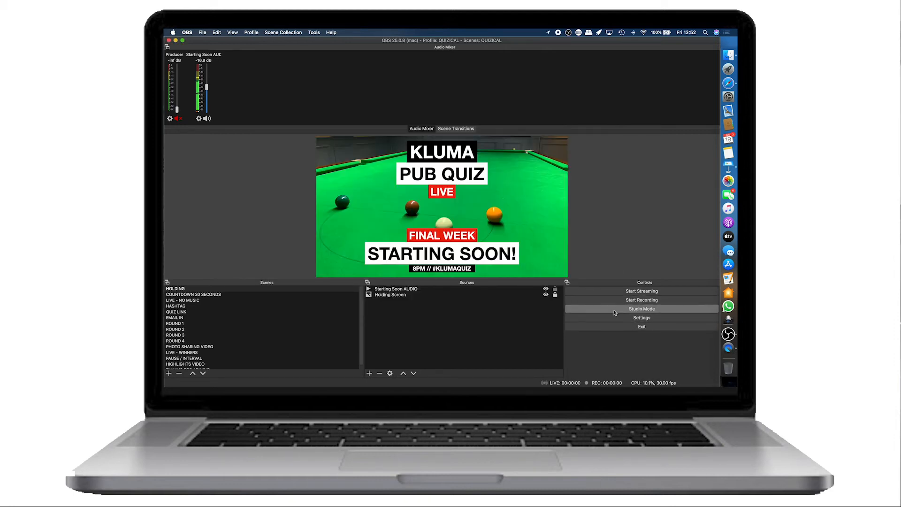
pyautogui.click(641, 308)
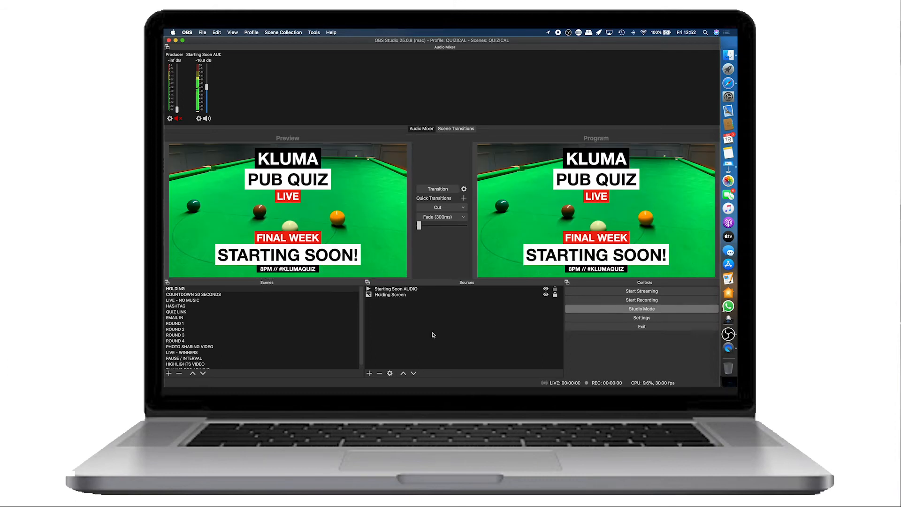
pyautogui.moveTo(249, 306)
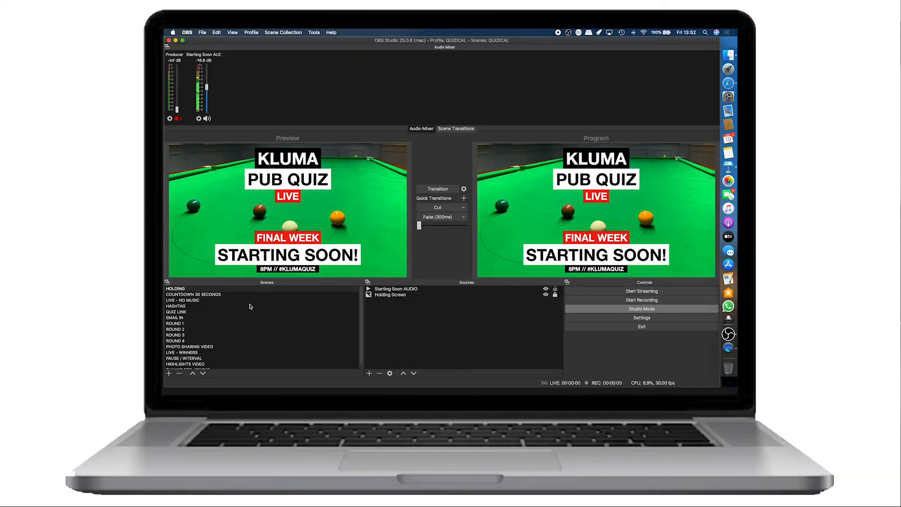
pyautogui.moveTo(191, 306)
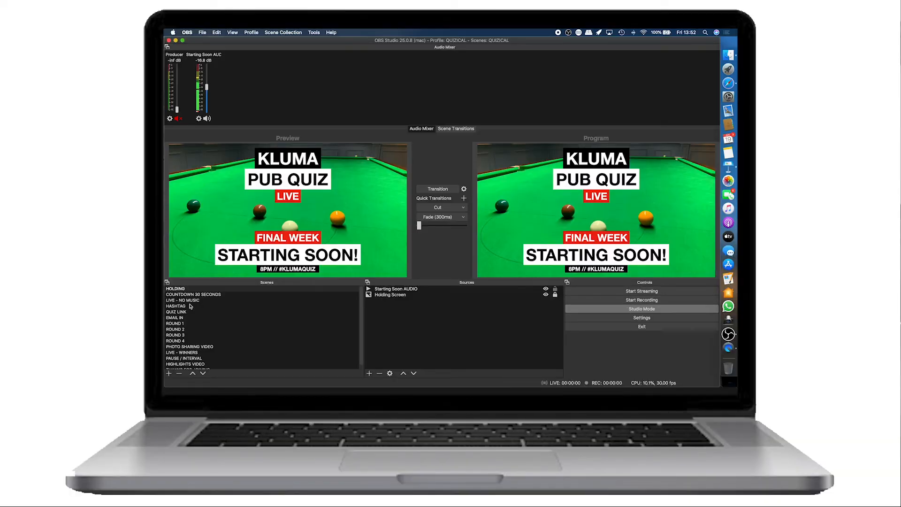
pyautogui.click(183, 300)
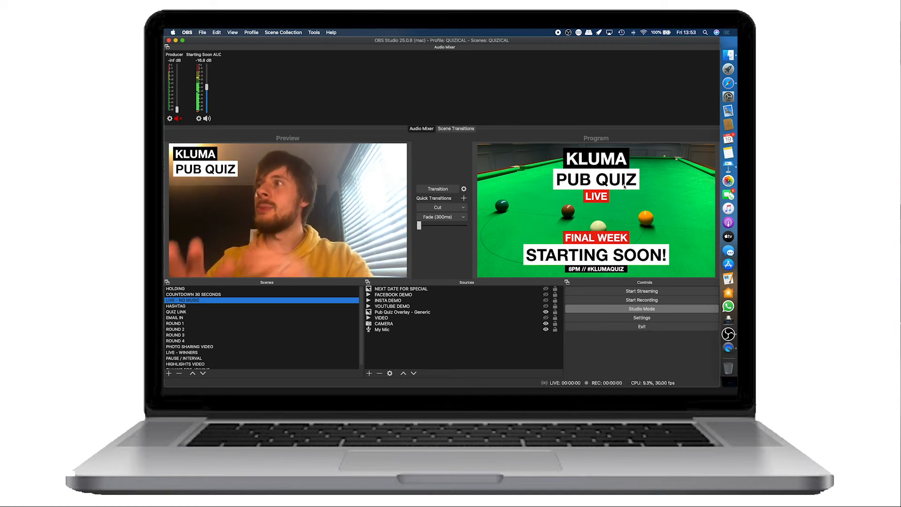
# Leave Studio Mode and start streaming the live broadcast.
pyautogui.click(641, 309)
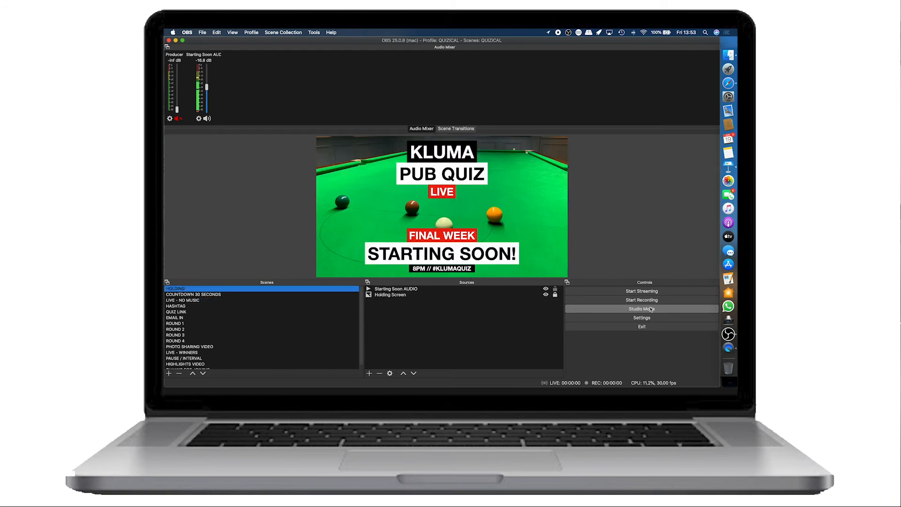
pyautogui.moveTo(641, 299)
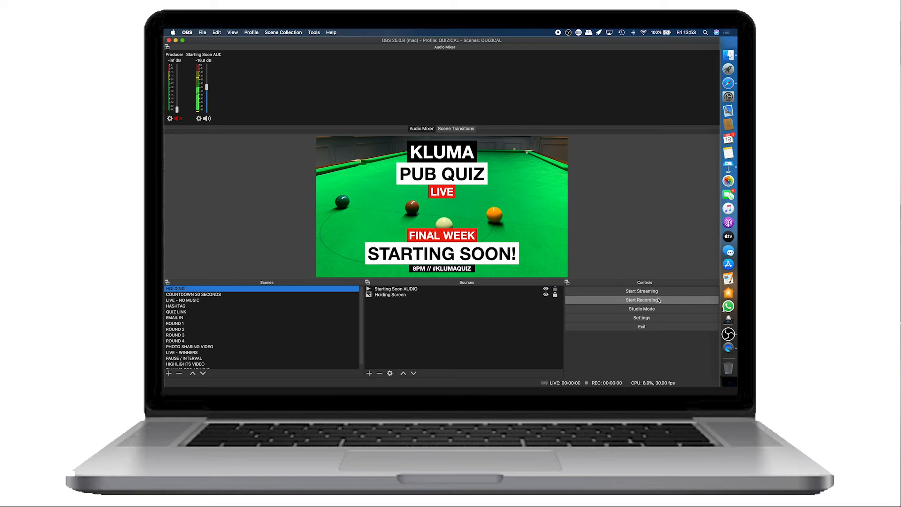
pyautogui.moveTo(641, 291)
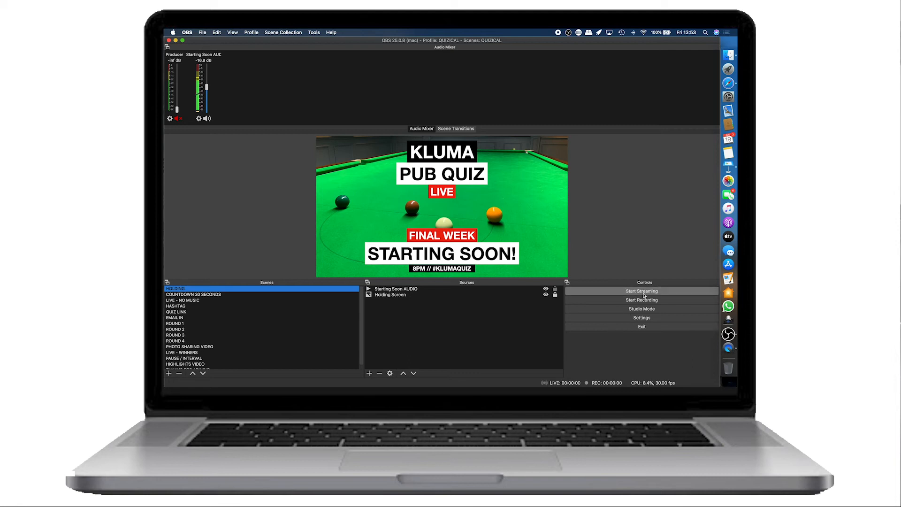
pyautogui.click(641, 290)
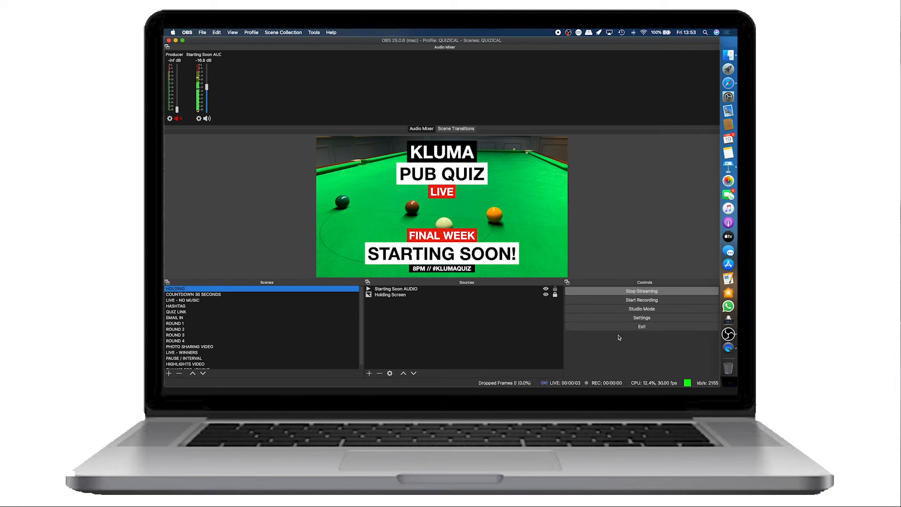
pyautogui.moveTo(681, 230)
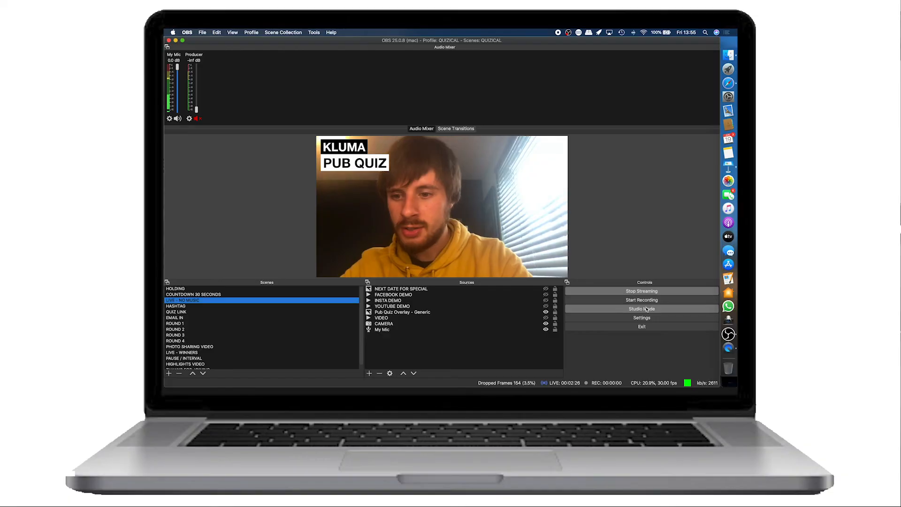
# View the Hotkeys page of Settings and scroll through the assignments while streaming.
pyautogui.click(641, 319)
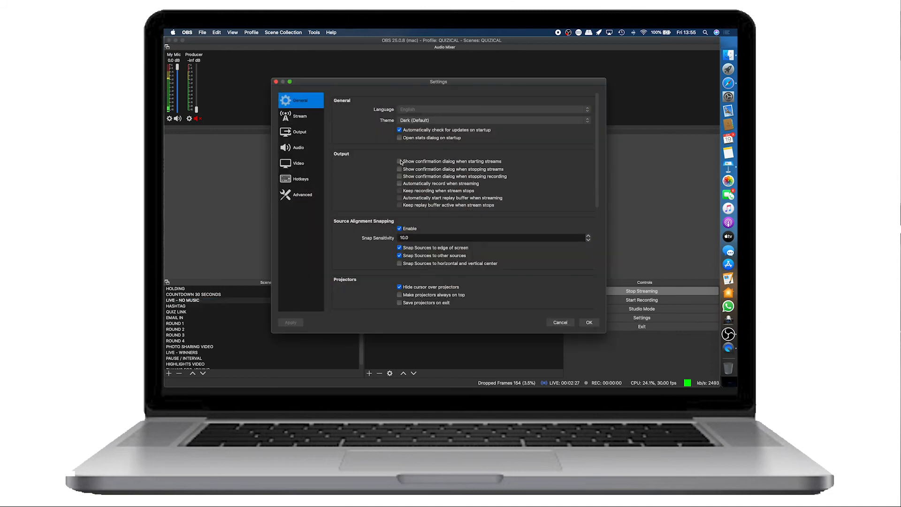
pyautogui.click(300, 179)
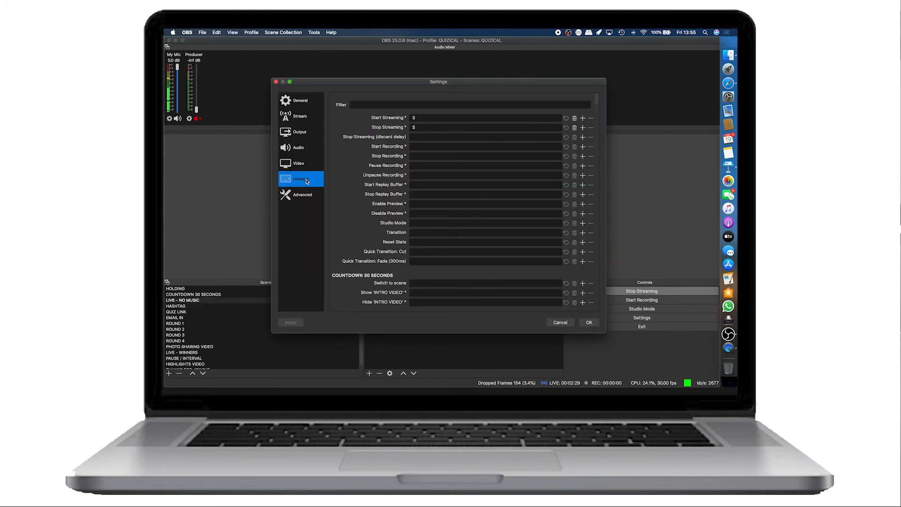
pyautogui.scroll(-3)
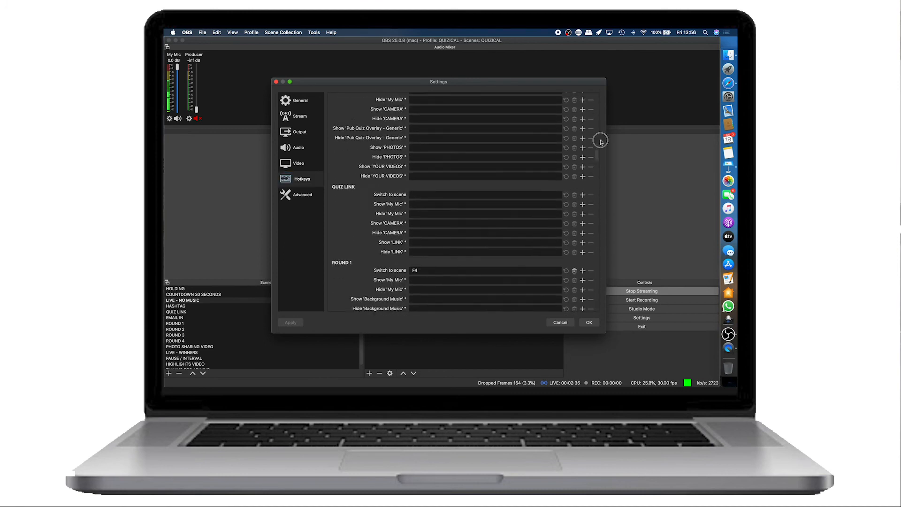
pyautogui.scroll(3)
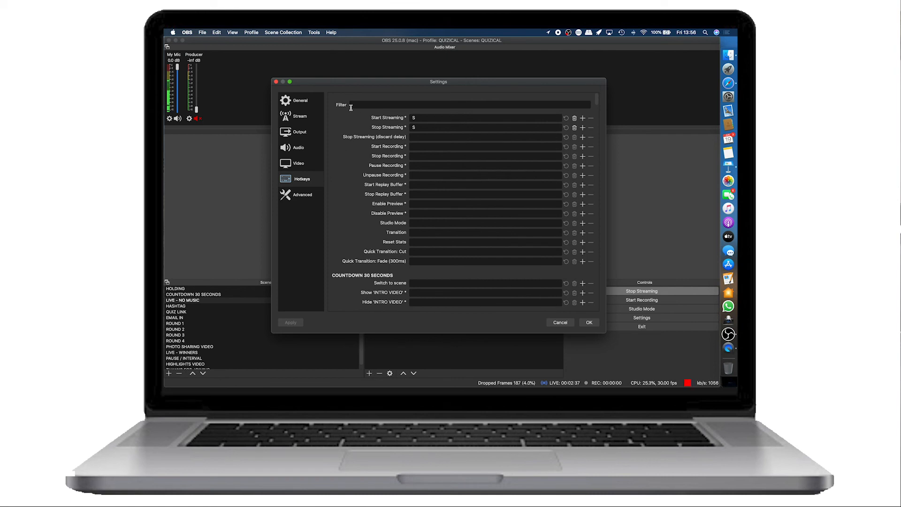